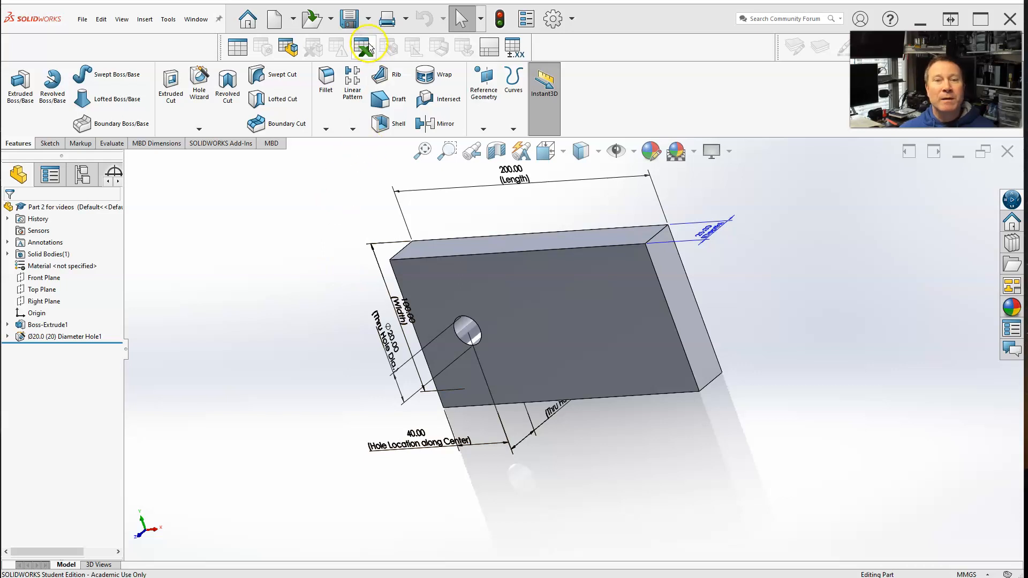
Insert a design table with Blank as its source and confirm.
{"action": "left_click", "coordinate": [365, 45]}
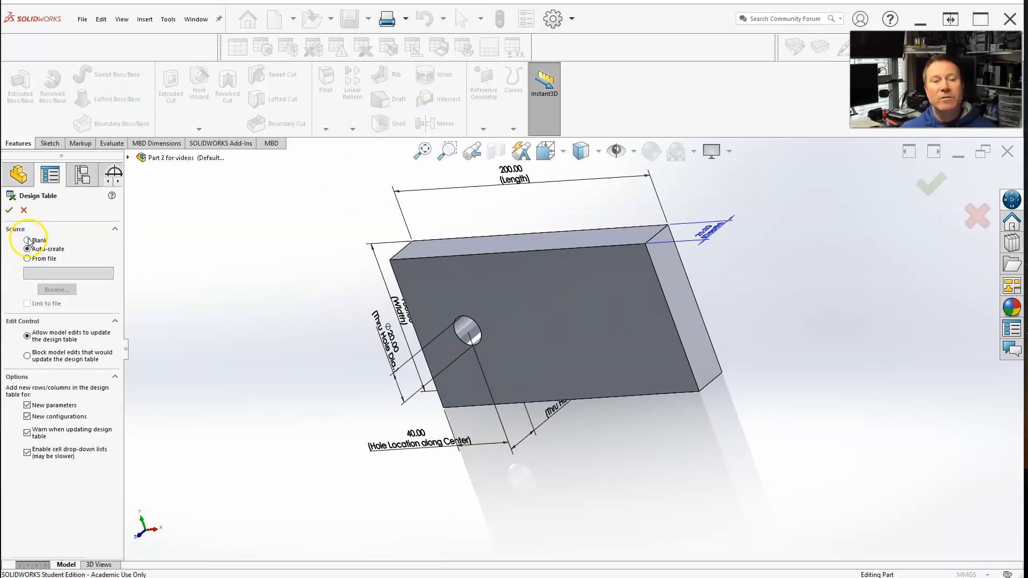
{"action": "left_click", "coordinate": [28, 240]}
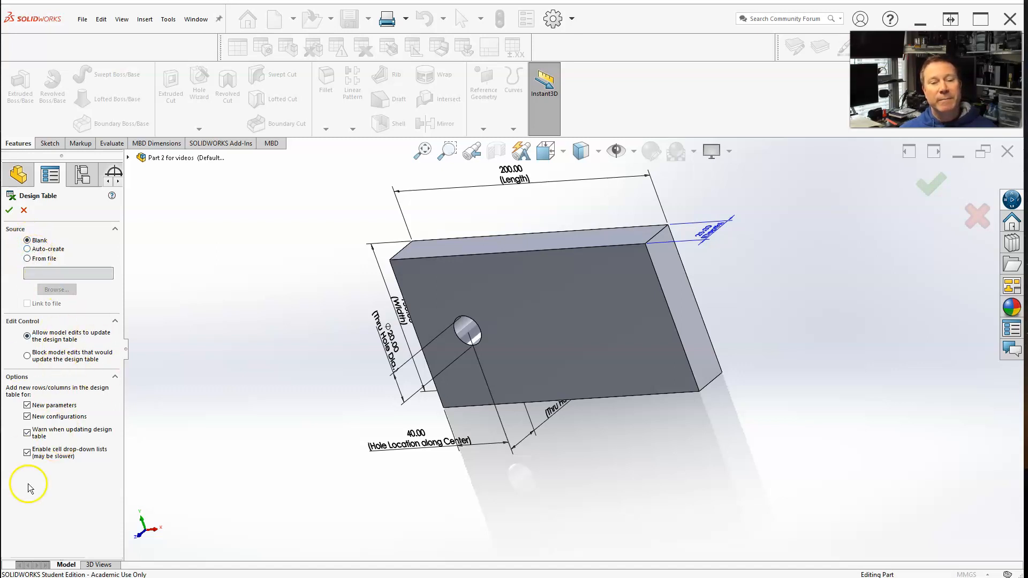
{"action": "left_click", "coordinate": [9, 210]}
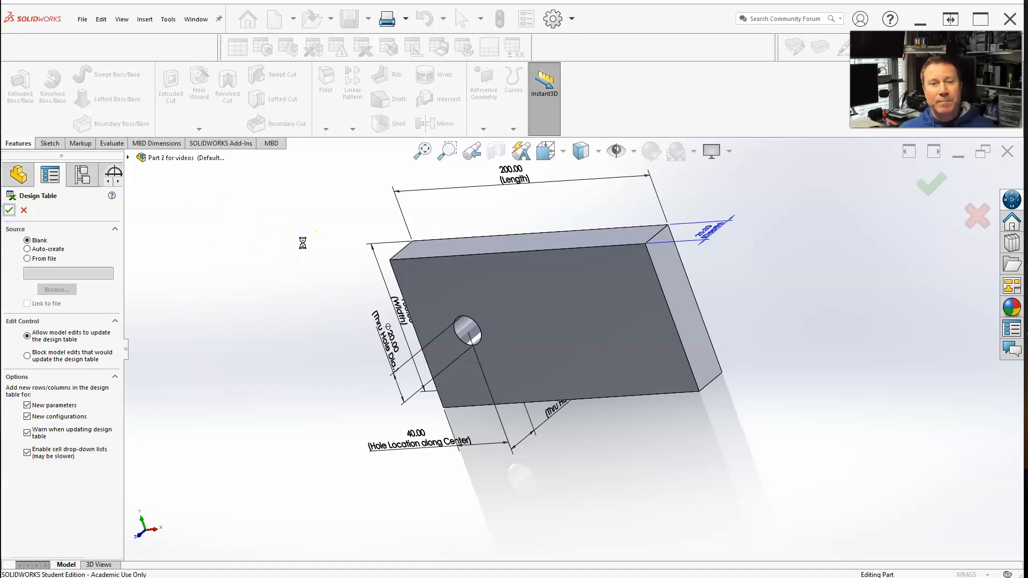
Bring up the blank Excel worksheet and the Add Rows and Columns dialog.
{"action": "left_click", "coordinate": [10, 210]}
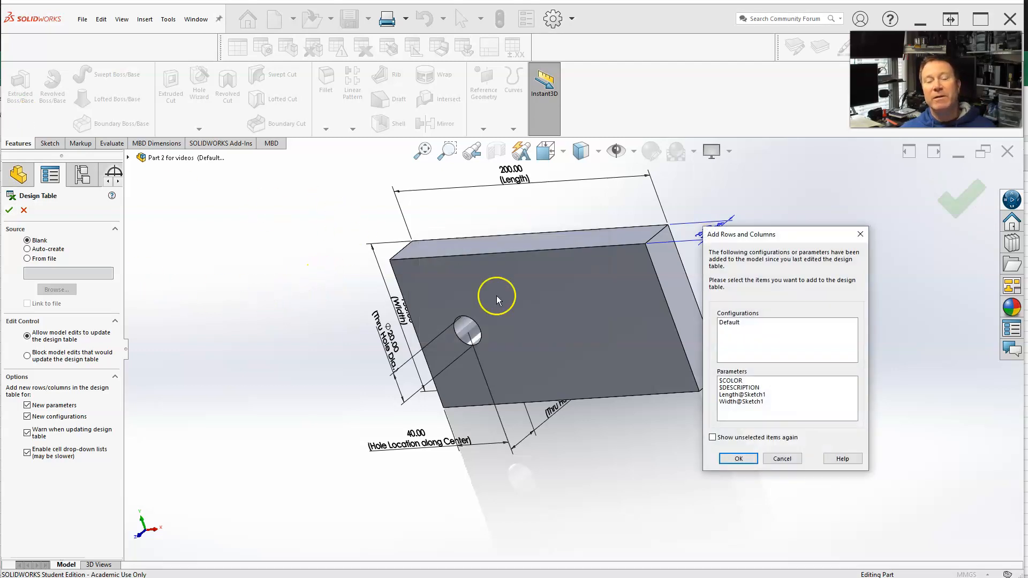
{"action": "left_click", "coordinate": [737, 458]}
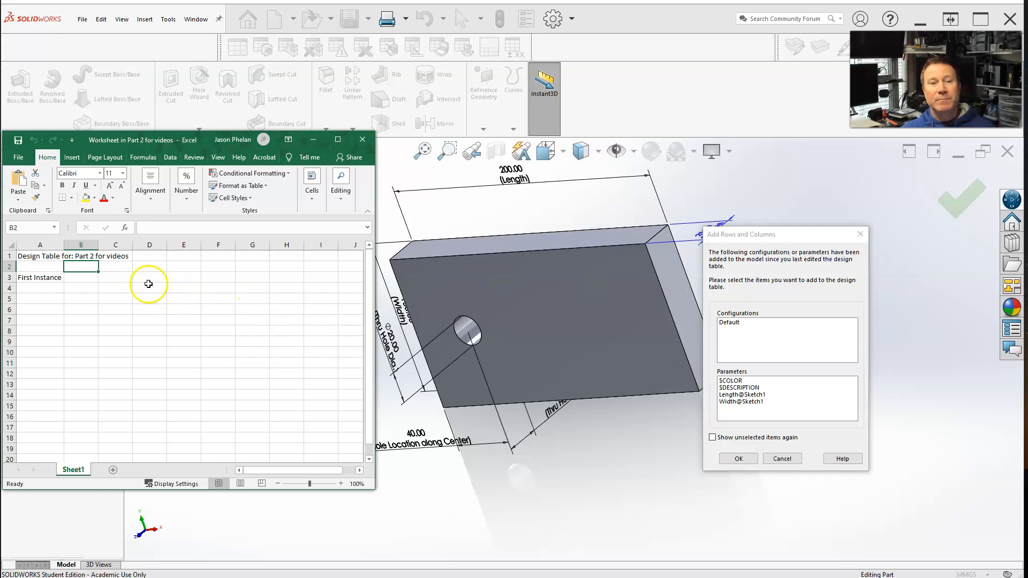
{"action": "mouse_move", "coordinate": [121, 298]}
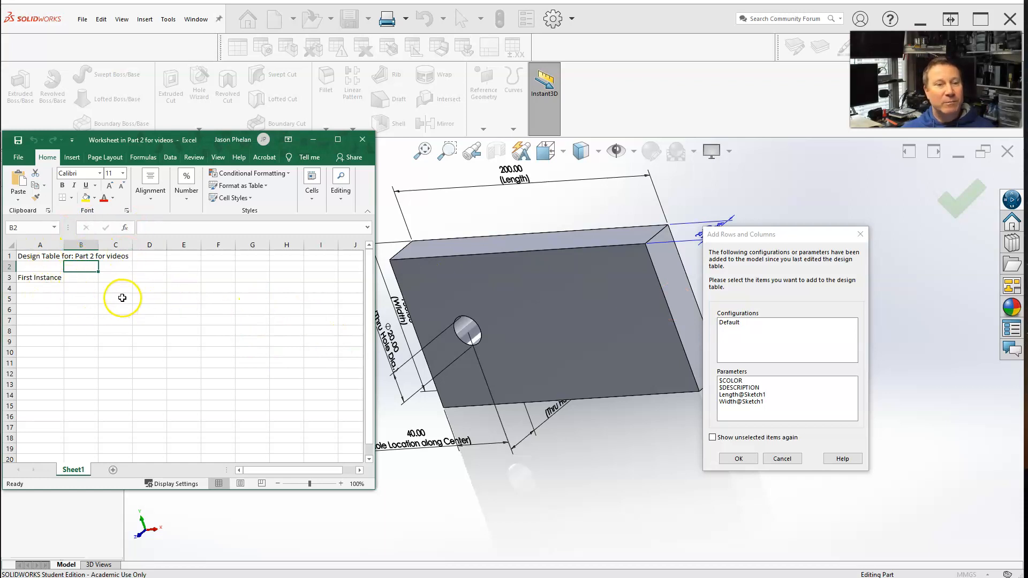
{"action": "mouse_move", "coordinate": [204, 316]}
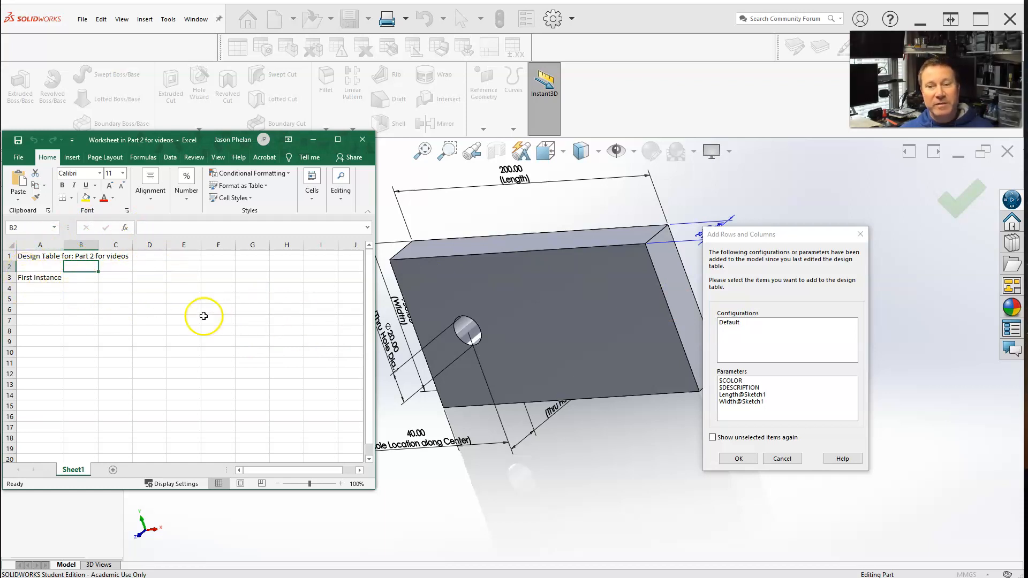
{"action": "mouse_move", "coordinate": [782, 245]}
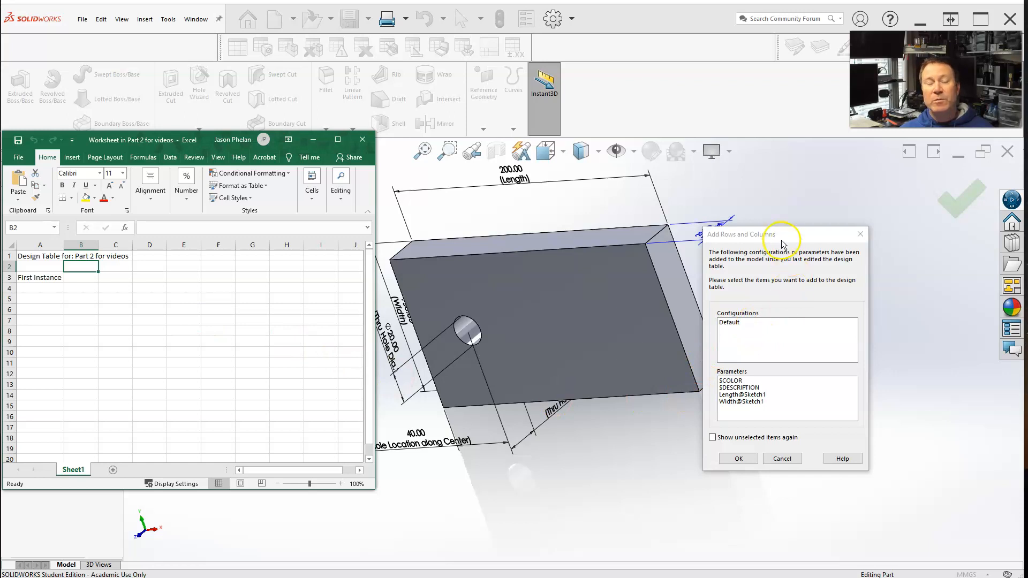
{"action": "mouse_move", "coordinate": [787, 245]}
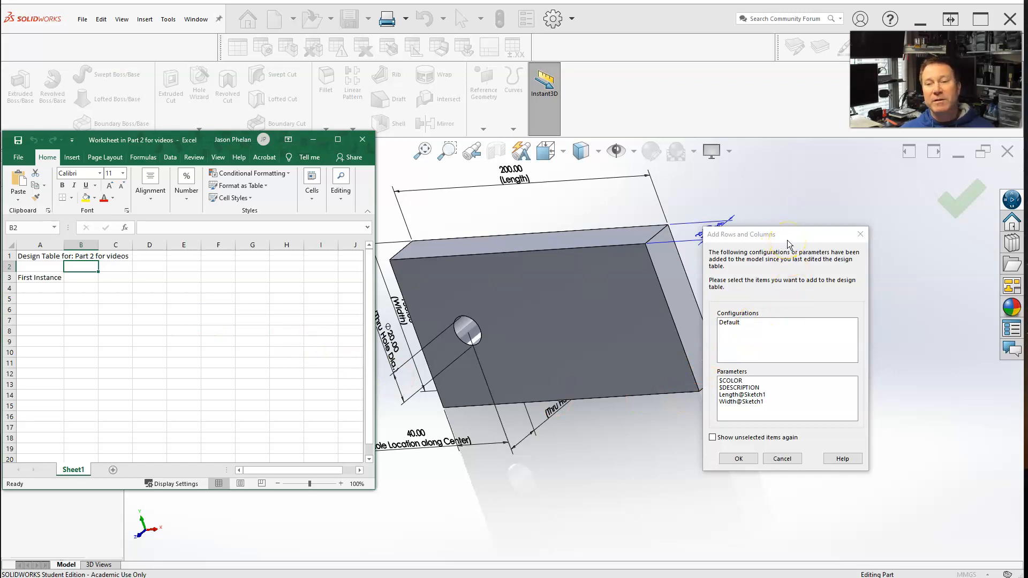
{"action": "mouse_move", "coordinate": [708, 412]}
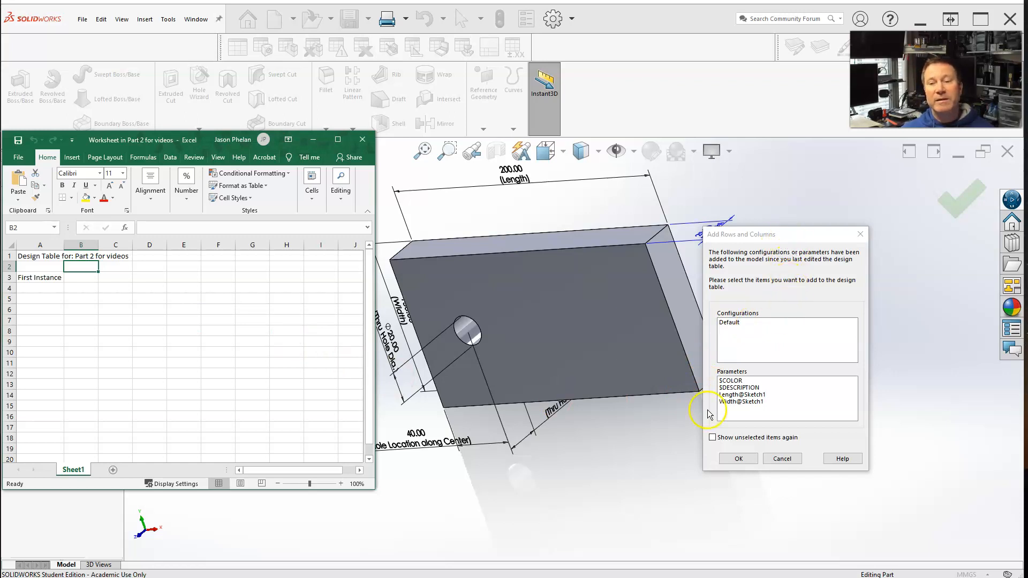
{"action": "mouse_move", "coordinate": [210, 271]}
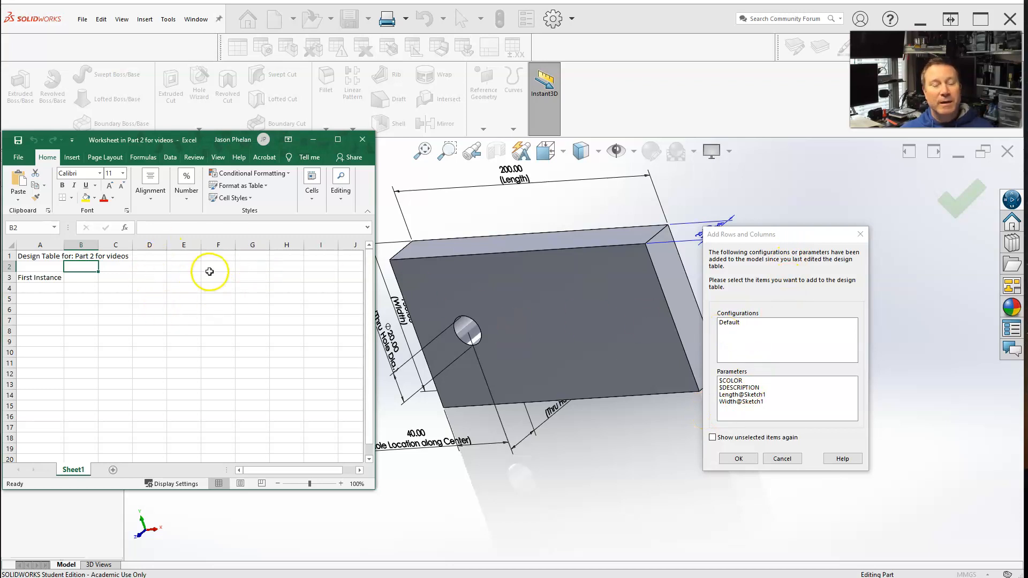
{"action": "mouse_move", "coordinate": [108, 309]}
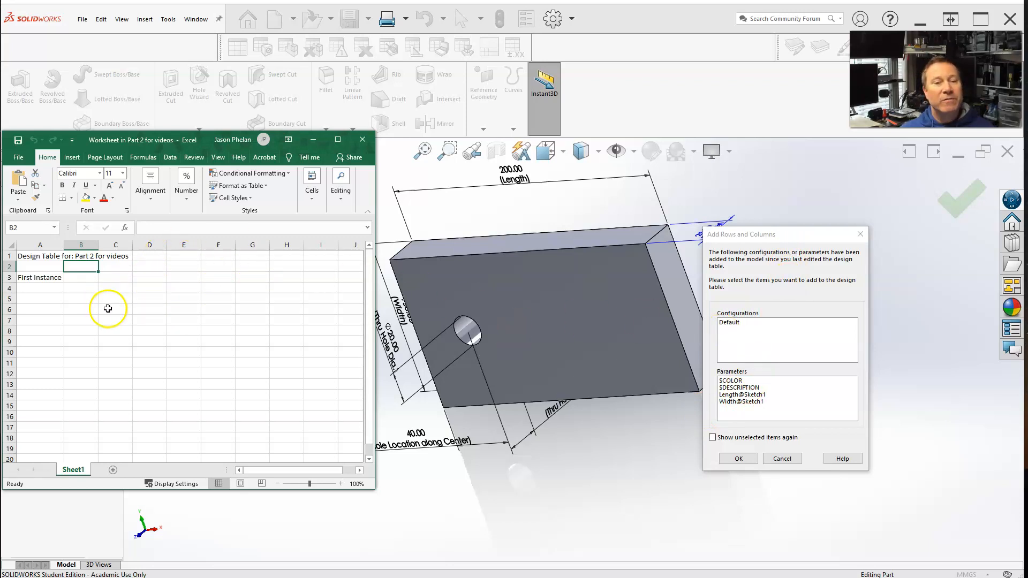
{"action": "mouse_move", "coordinate": [127, 265]}
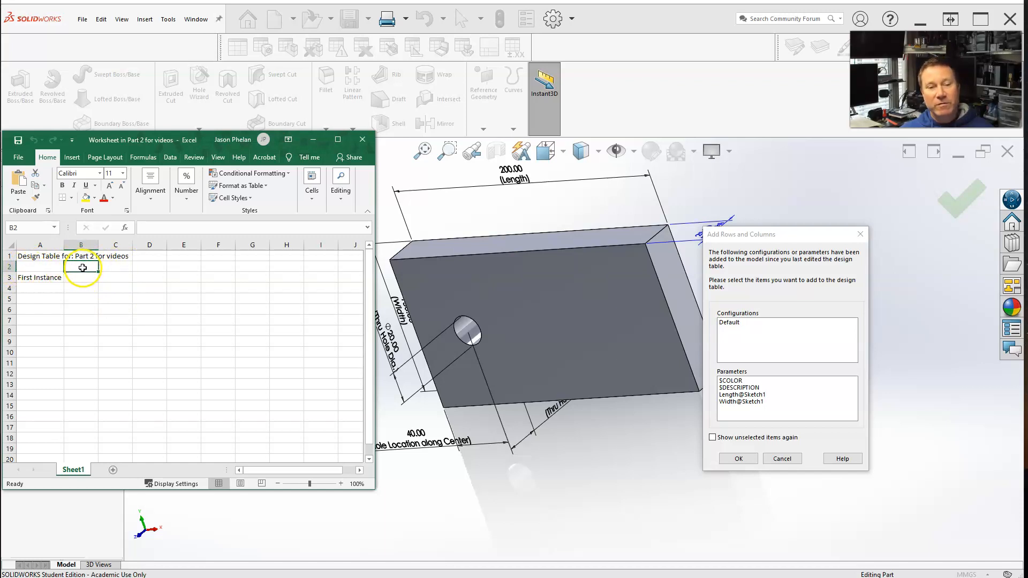
{"action": "mouse_move", "coordinate": [160, 268]}
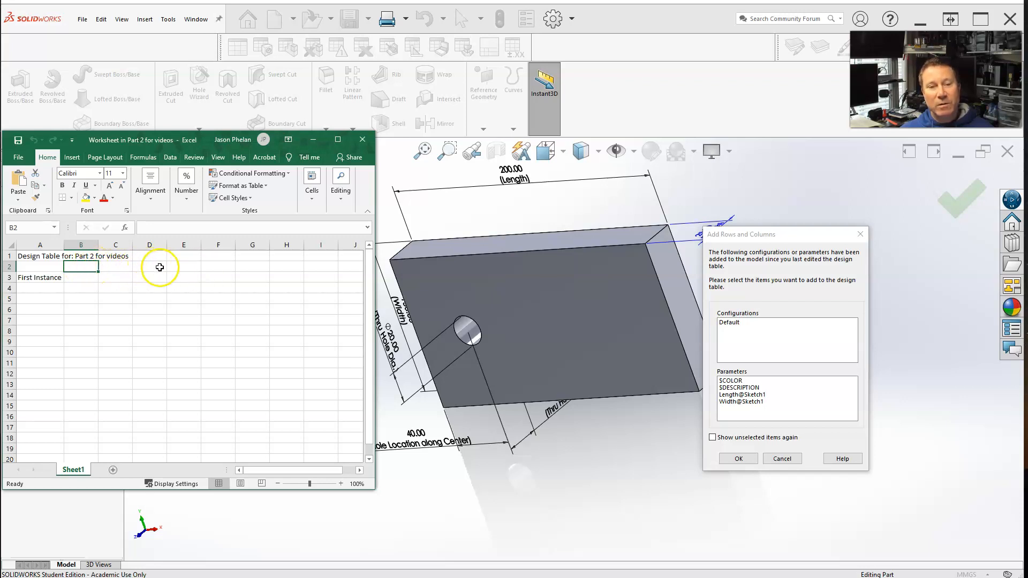
{"action": "mouse_move", "coordinate": [780, 295]}
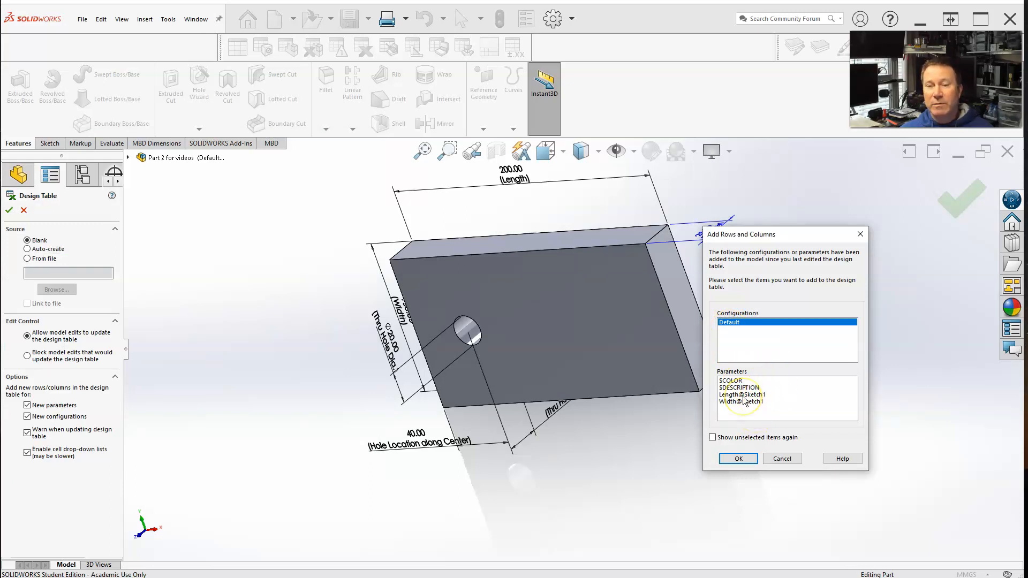
Add the Default configuration with Length@Sketch1 and Width@Sketch1 to the table.
{"action": "left_click", "coordinate": [742, 395]}
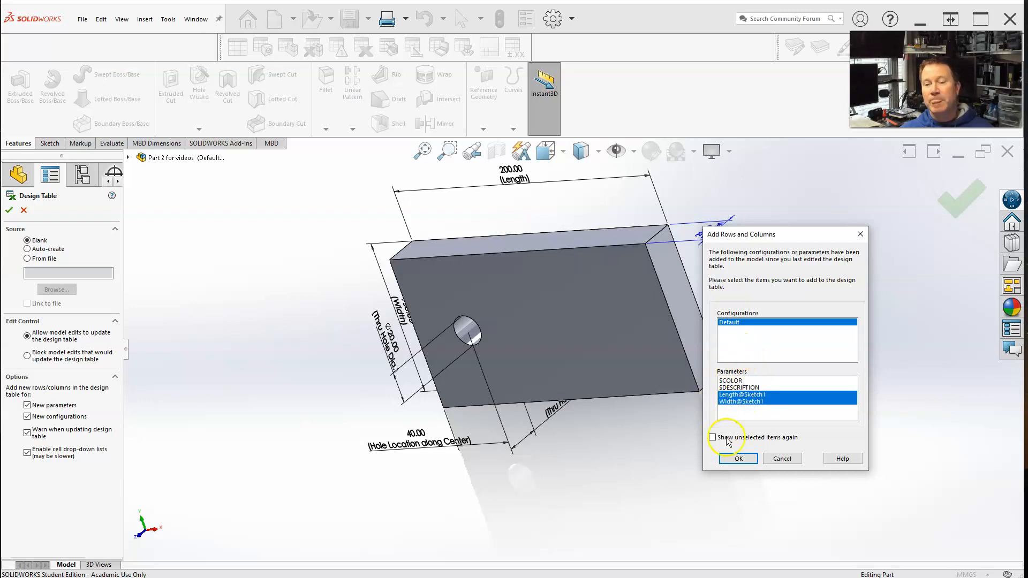
{"action": "mouse_move", "coordinate": [728, 450]}
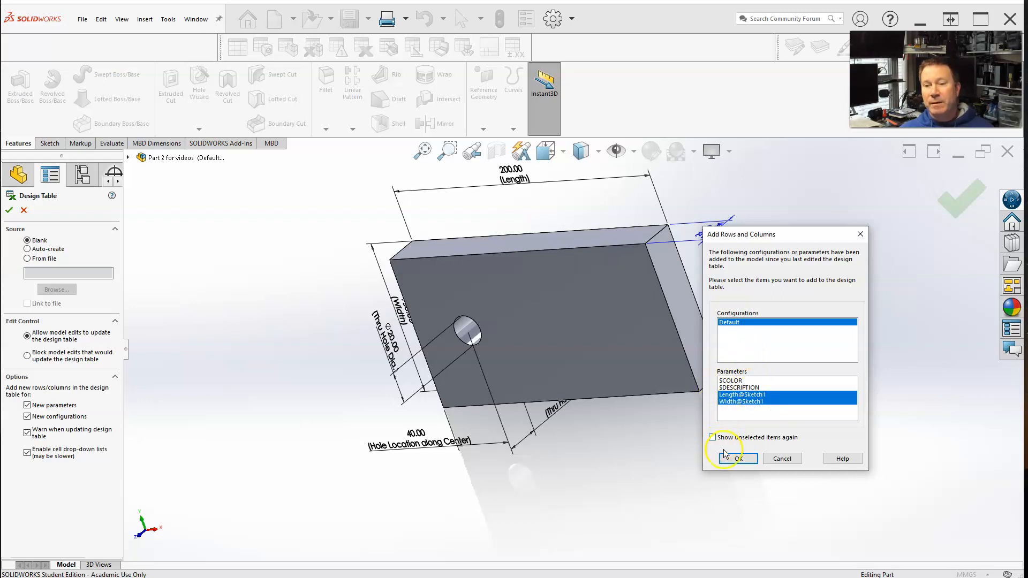
{"action": "mouse_move", "coordinate": [778, 443]}
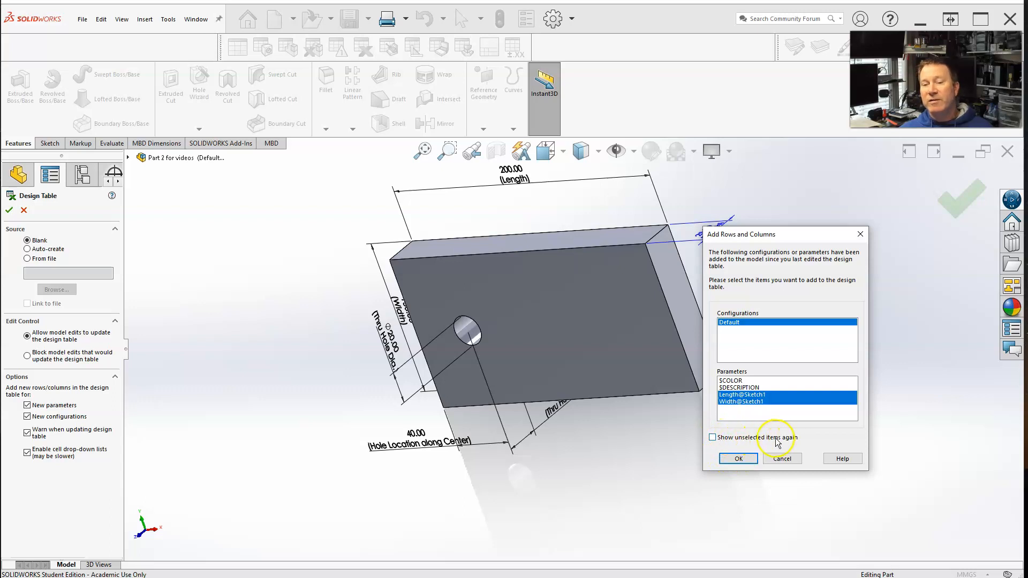
{"action": "mouse_move", "coordinate": [739, 439]}
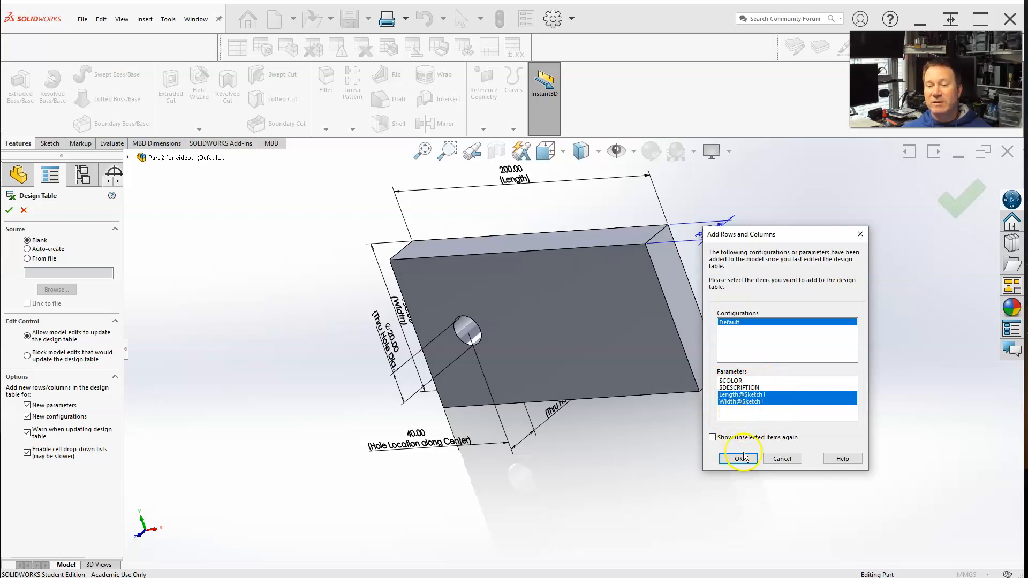
{"action": "left_click", "coordinate": [739, 459]}
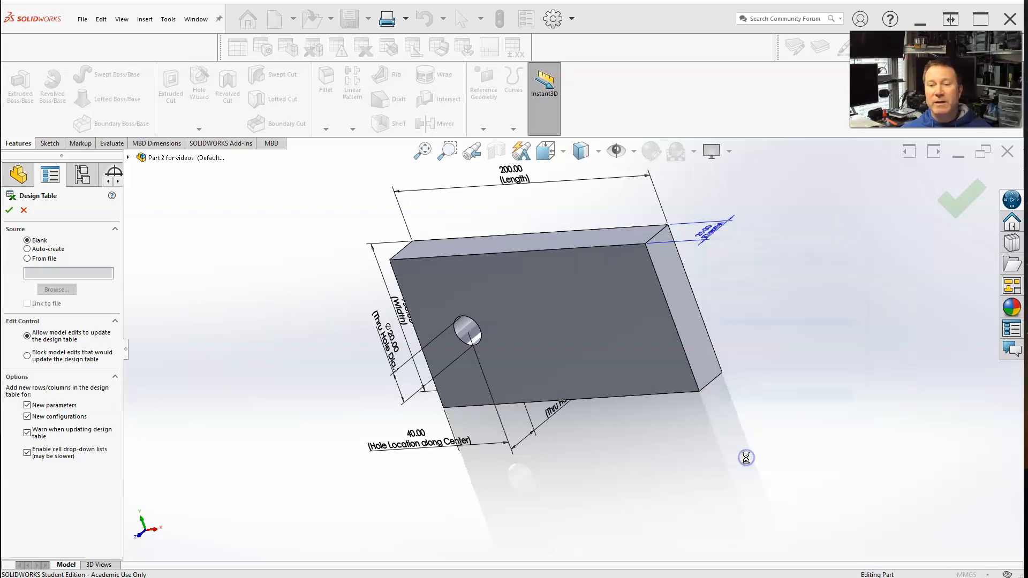
Insert Depth (25) and Hole Location (40) as worksheet columns.
{"action": "left_click", "coordinate": [9, 210]}
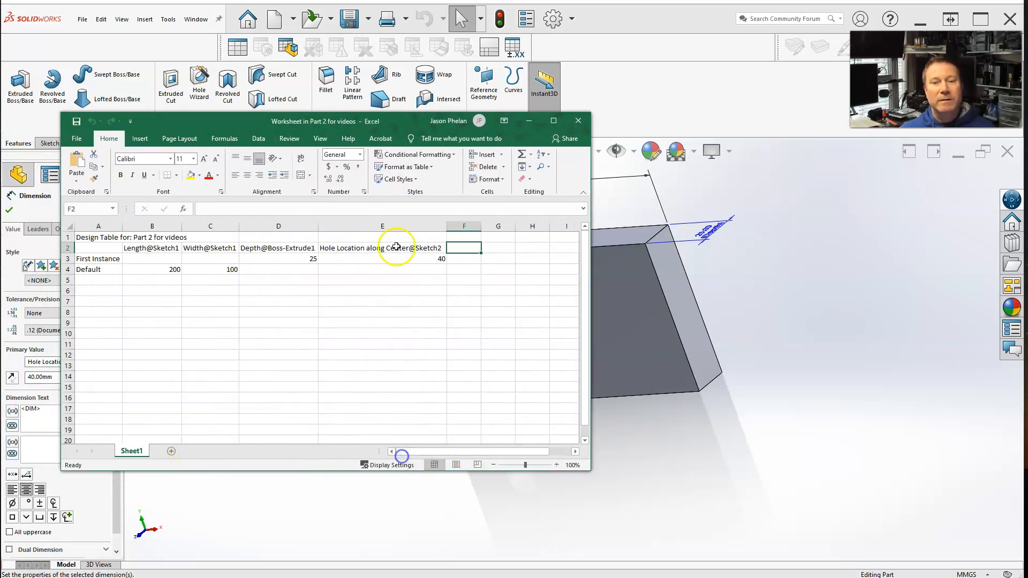
{"action": "mouse_move", "coordinate": [216, 356]}
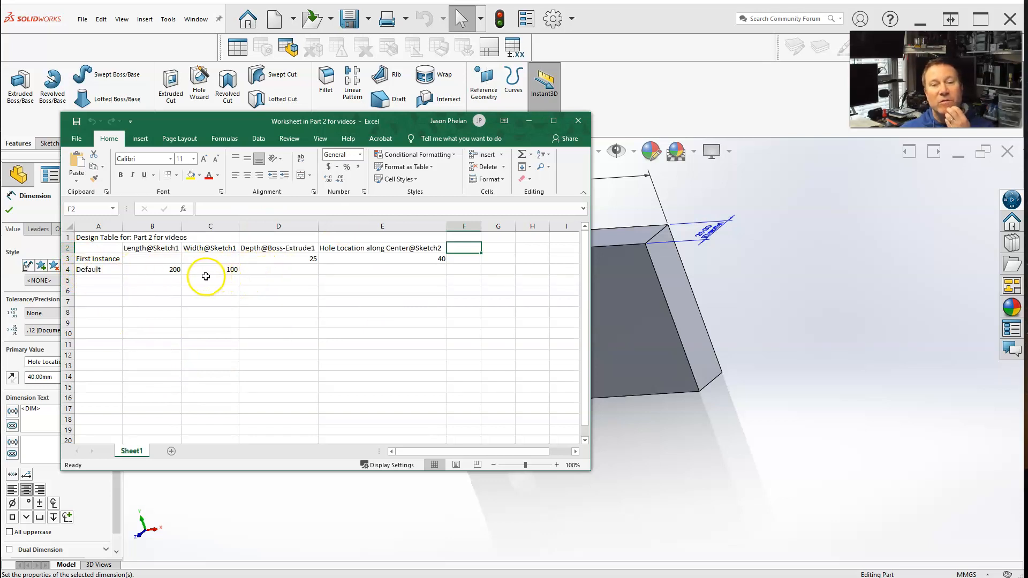
{"action": "mouse_move", "coordinate": [105, 278]}
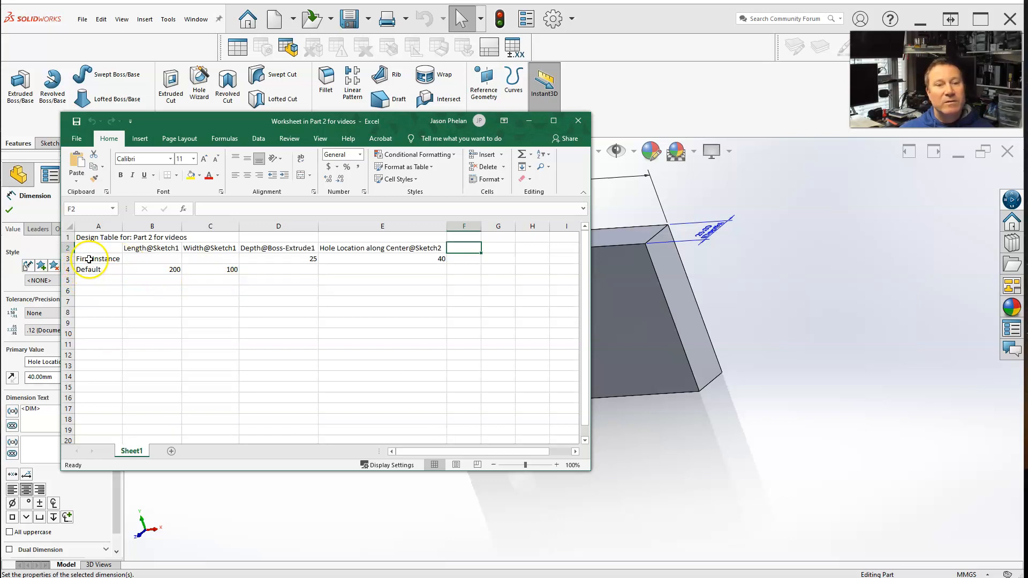
Arrange the rows with Default first, then the Long and Short configurations.
{"action": "left_click", "coordinate": [97, 258]}
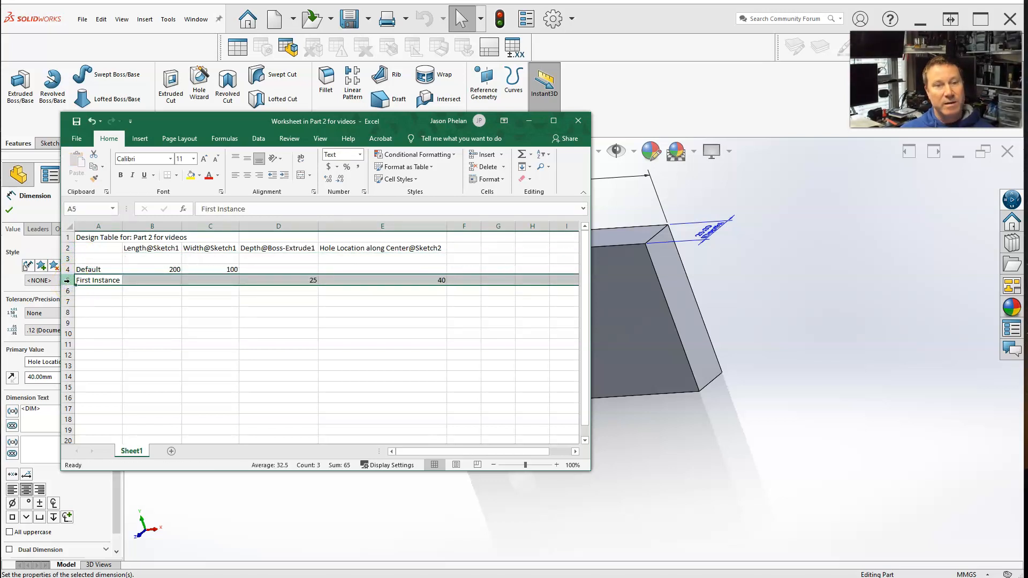
{"action": "left_click", "coordinate": [68, 259]}
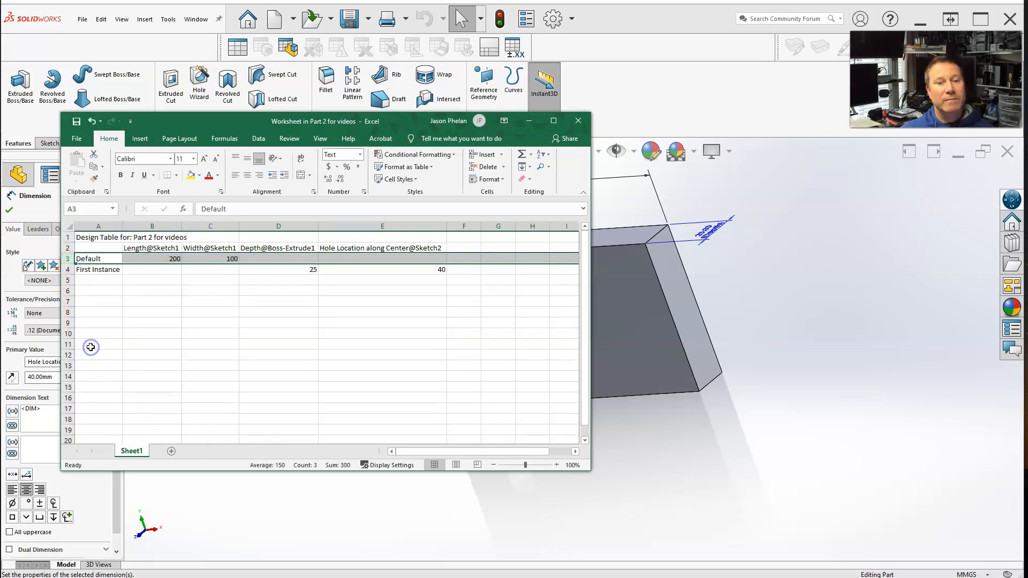
{"action": "left_click", "coordinate": [152, 333]}
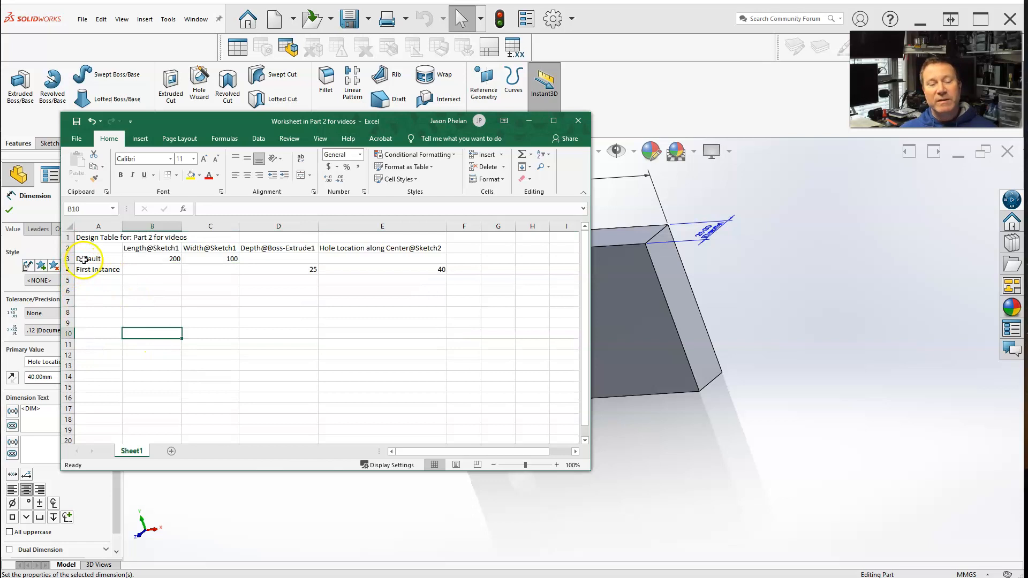
{"action": "left_click", "coordinate": [98, 269]}
{"action": "type", "text": "Long"}
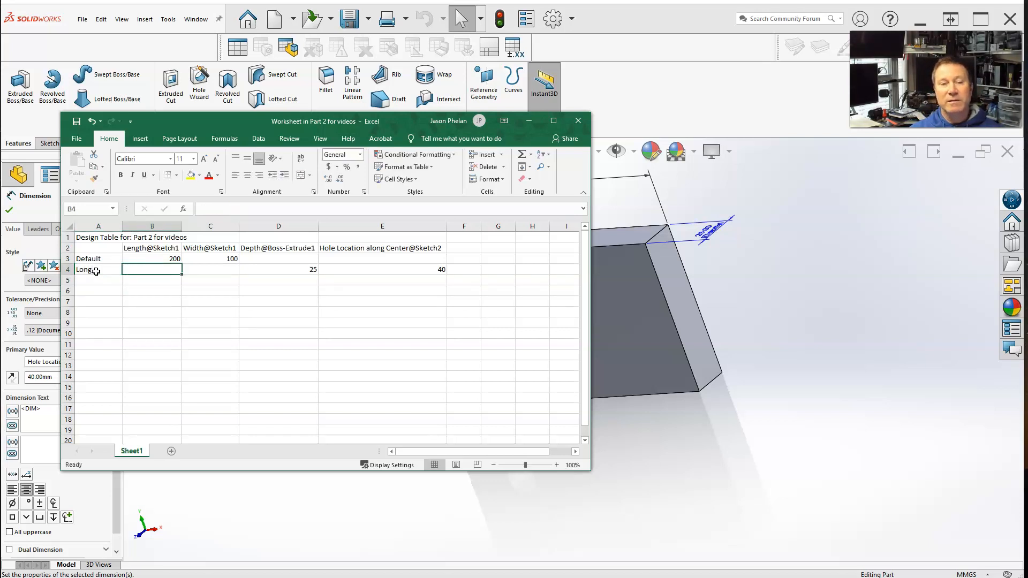
{"action": "left_click", "coordinate": [99, 280]}
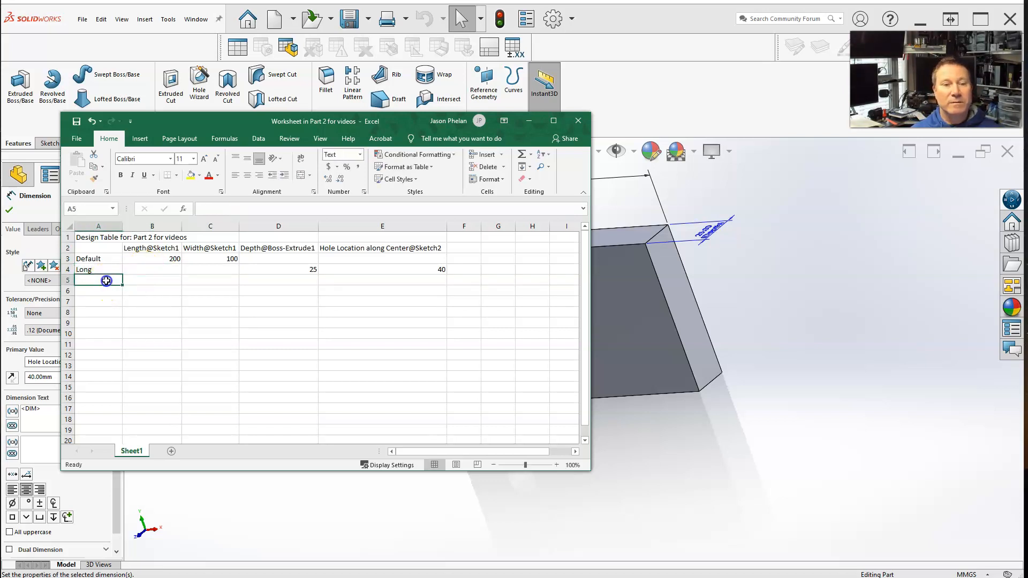
{"action": "type", "text": "Short"}
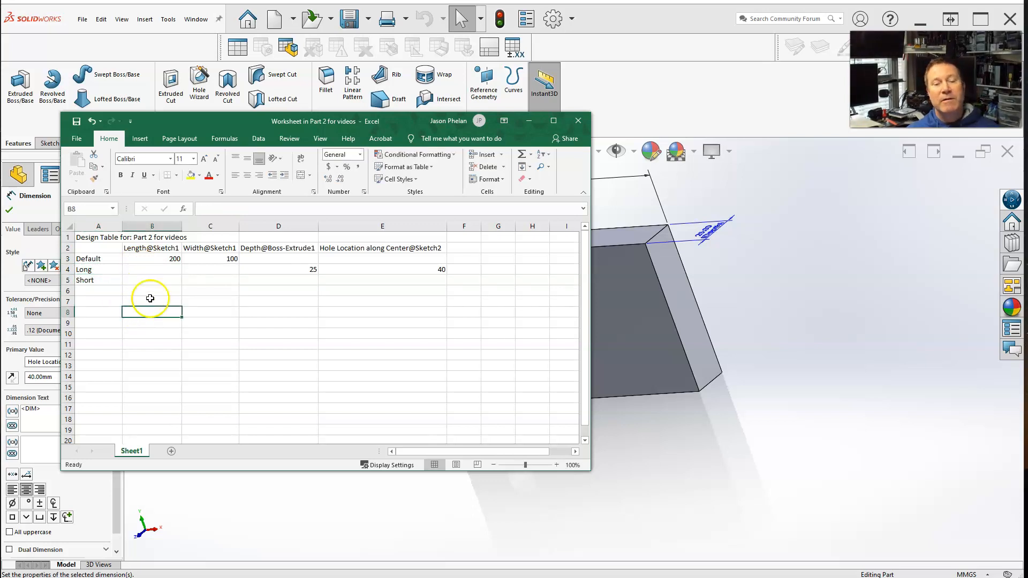
Enter a length value of 100 and a Short depth of 15.
{"action": "left_click", "coordinate": [151, 269]}
{"action": "type", "text": "300"}
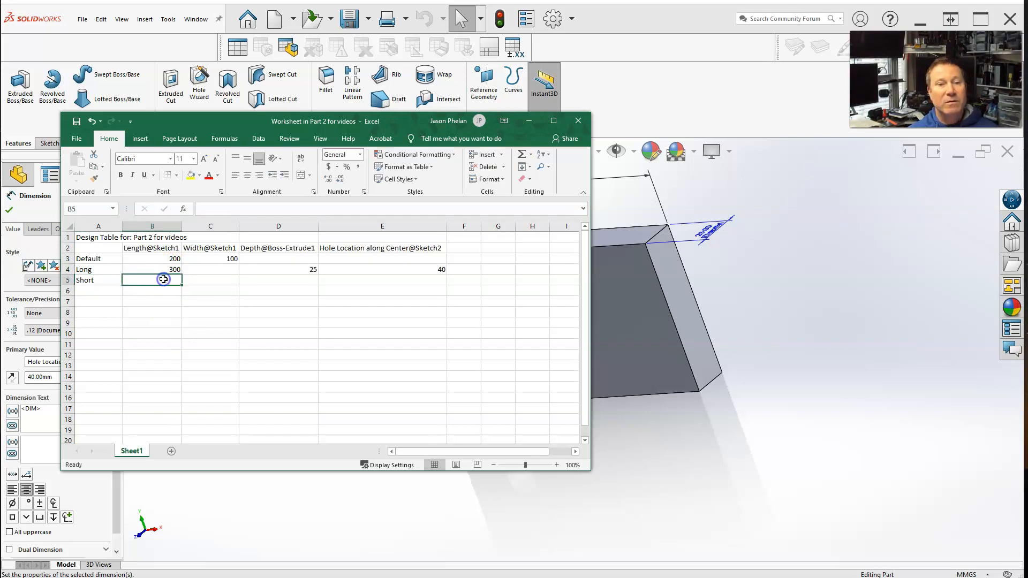
{"action": "type", "text": "100"}
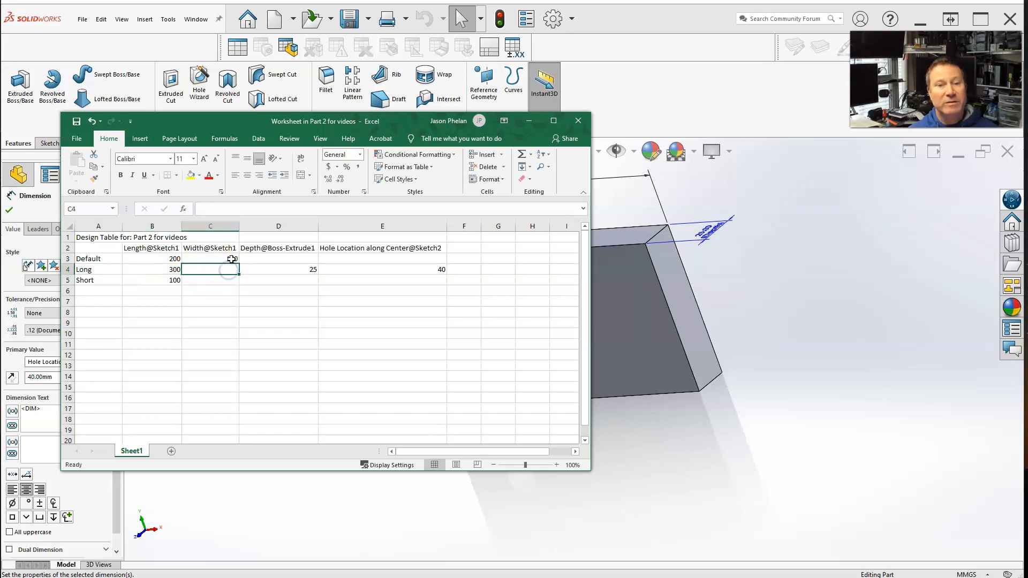
{"action": "type", "text": "100"}
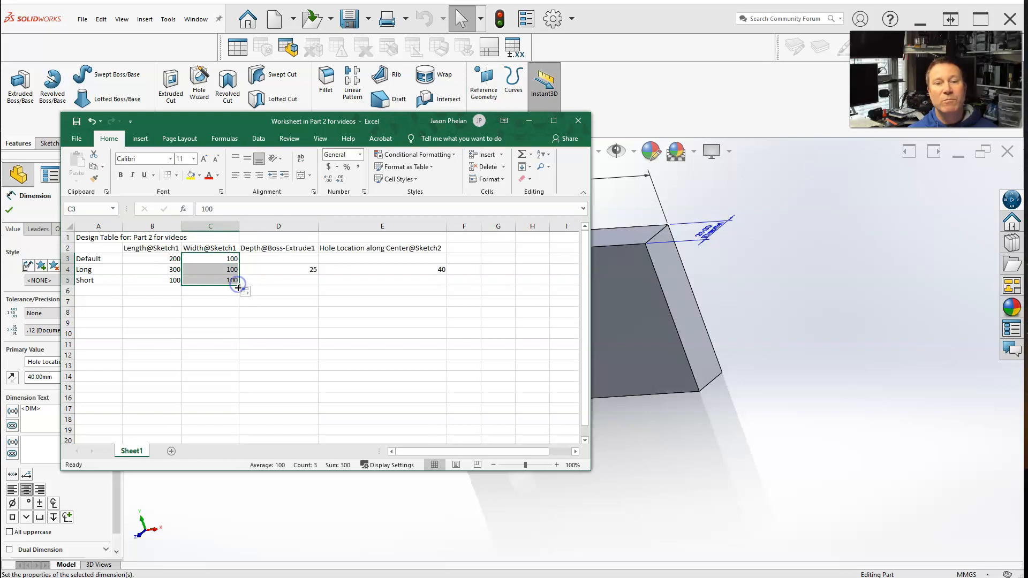
{"action": "mouse_move", "coordinate": [296, 283]}
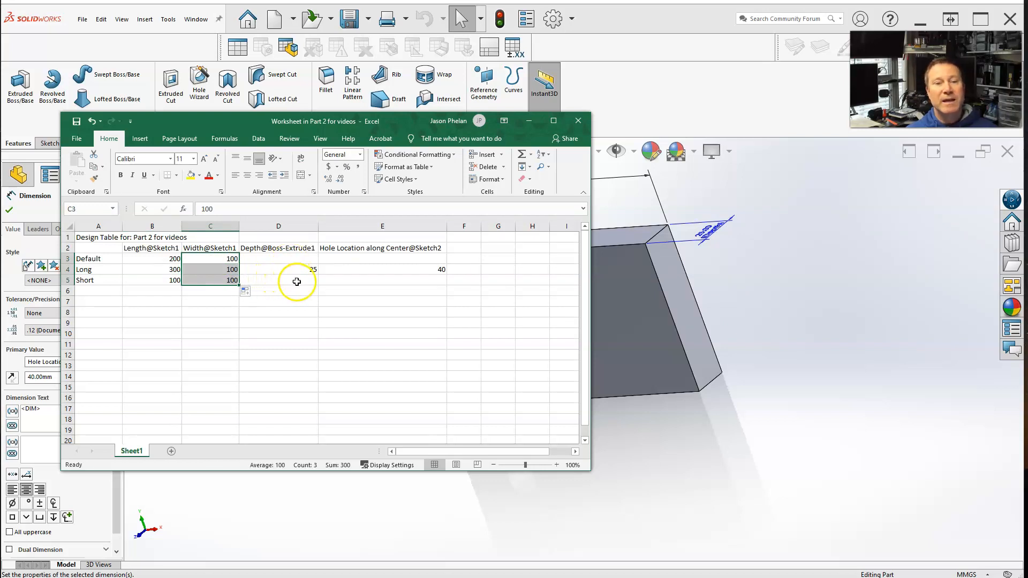
{"action": "left_click", "coordinate": [278, 281]}
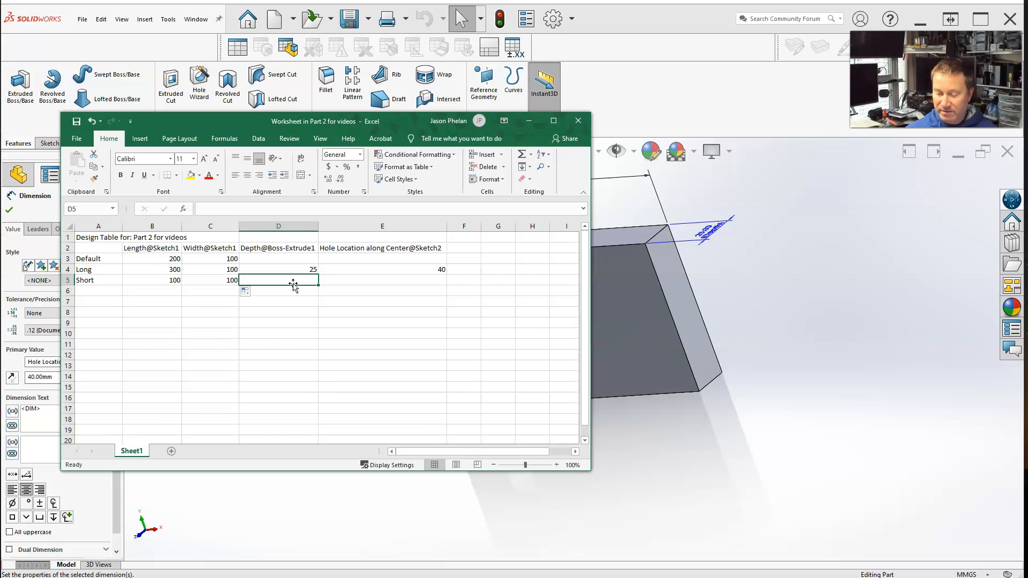
{"action": "type", "text": "15"}
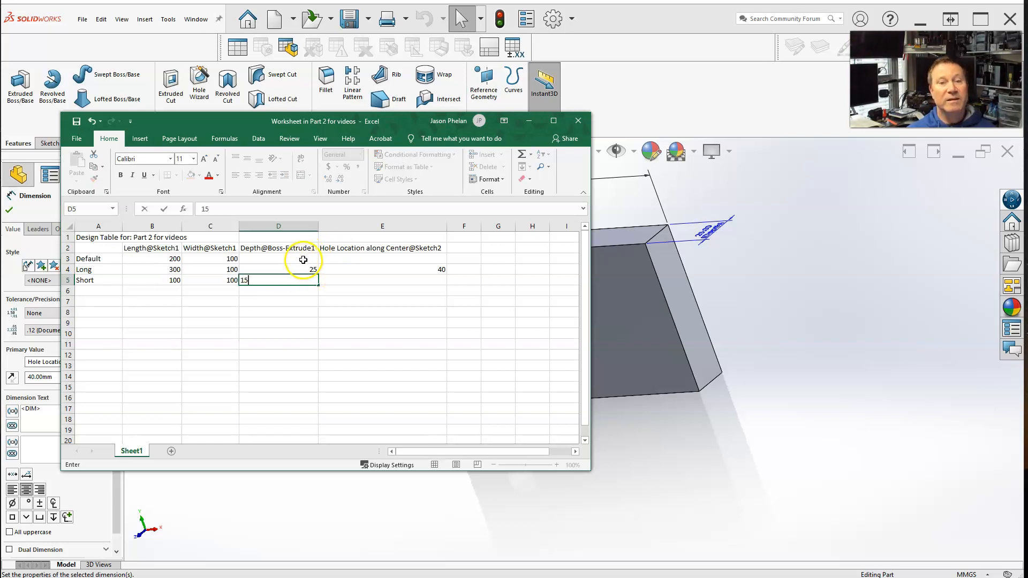
{"action": "key", "text": "Return"}
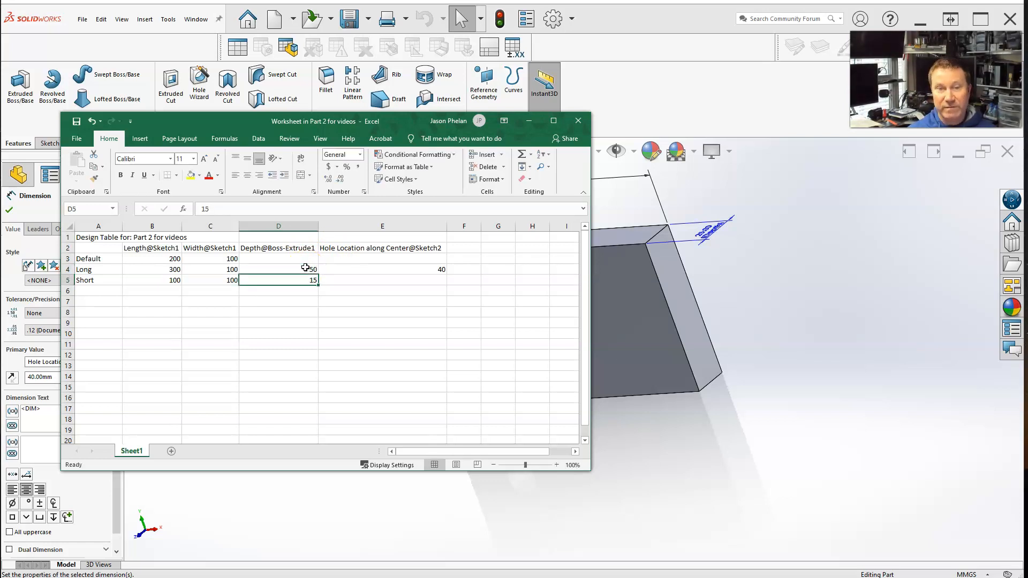
Set Default depth 25 and hole location 40, and Short hole location 30.
{"action": "left_click", "coordinate": [278, 258]}
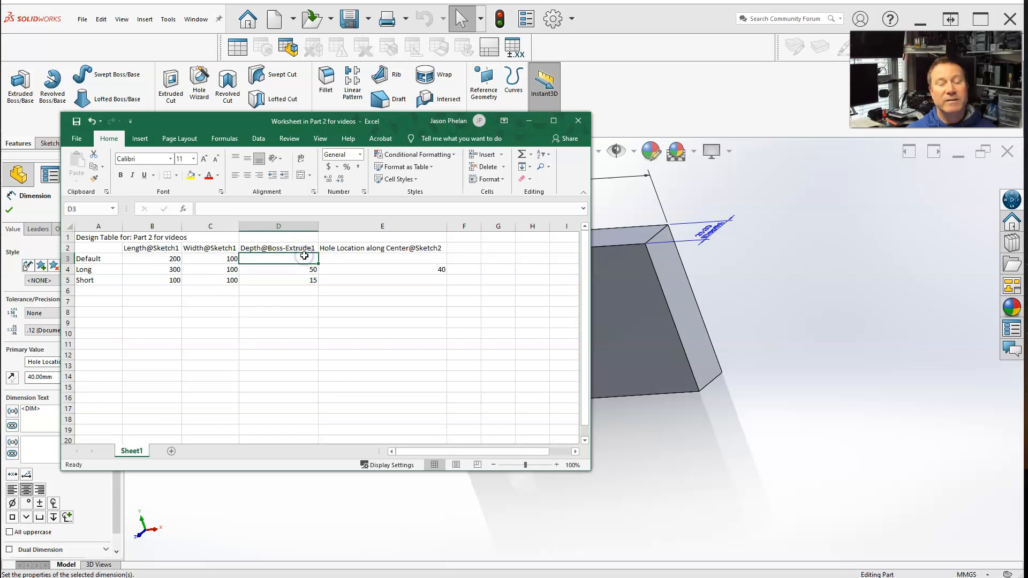
{"action": "type", "text": "25"}
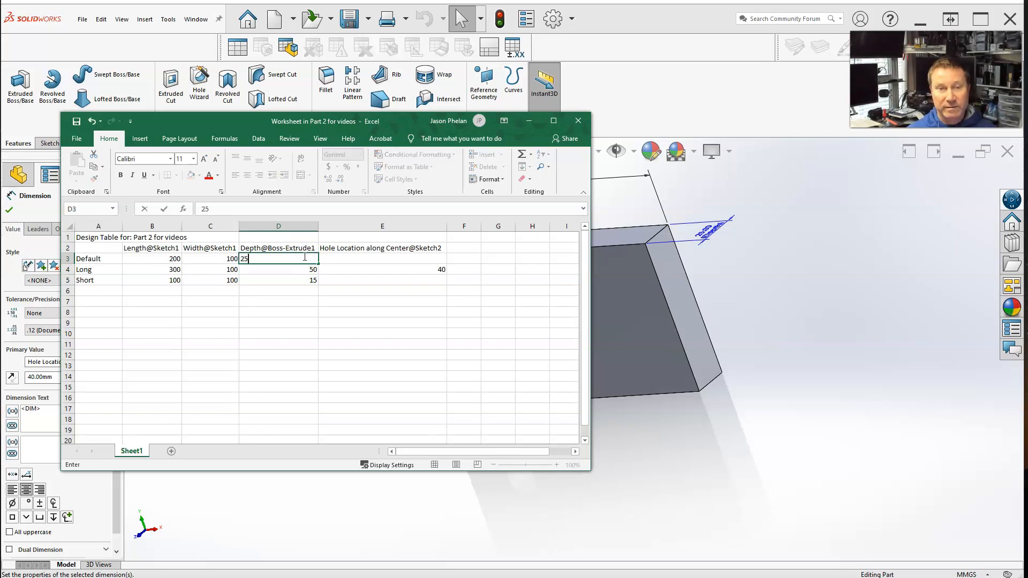
{"action": "left_click", "coordinate": [382, 257]}
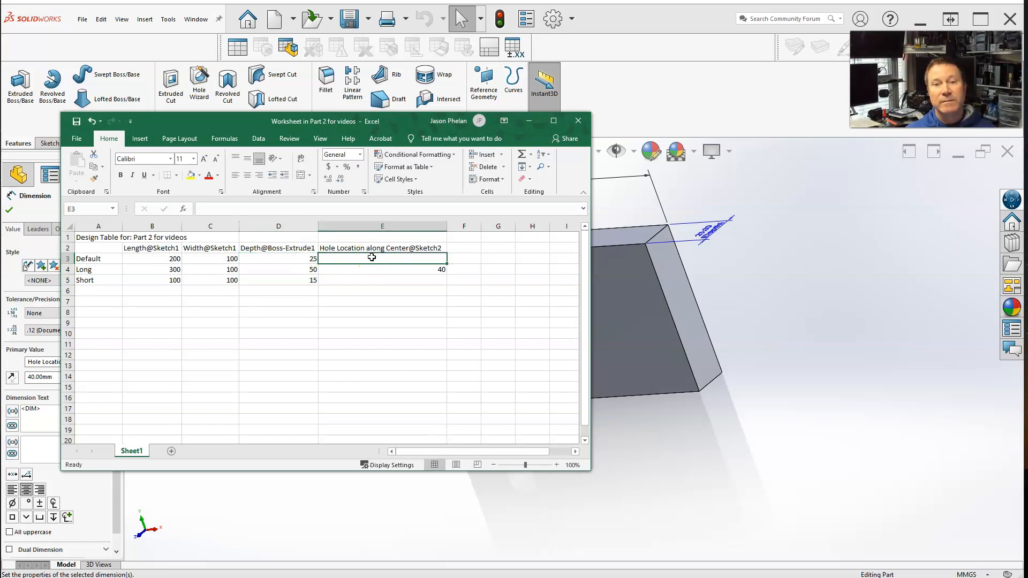
{"action": "type", "text": "40"}
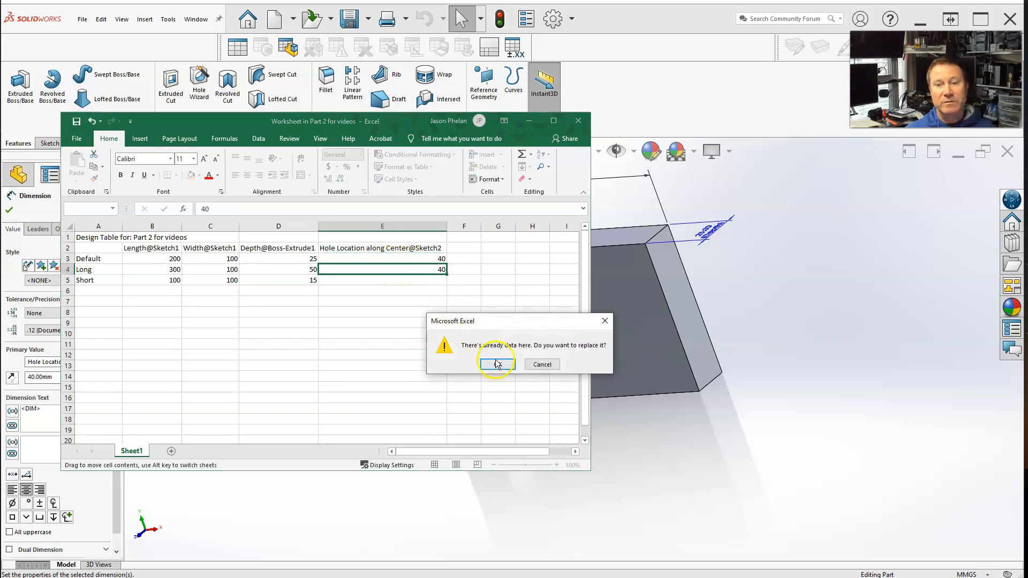
{"action": "mouse_move", "coordinate": [556, 368]}
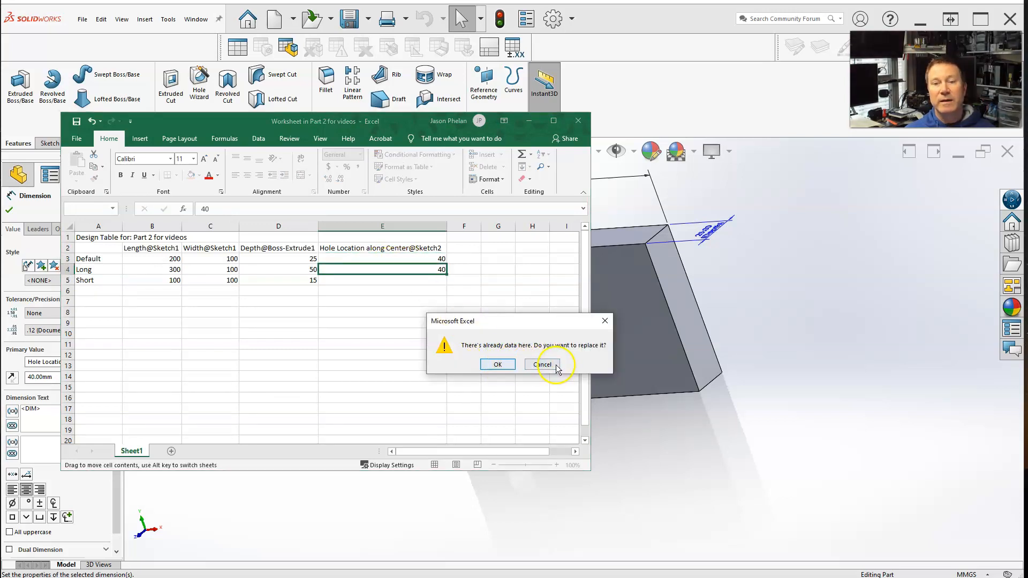
{"action": "left_click", "coordinate": [543, 365]}
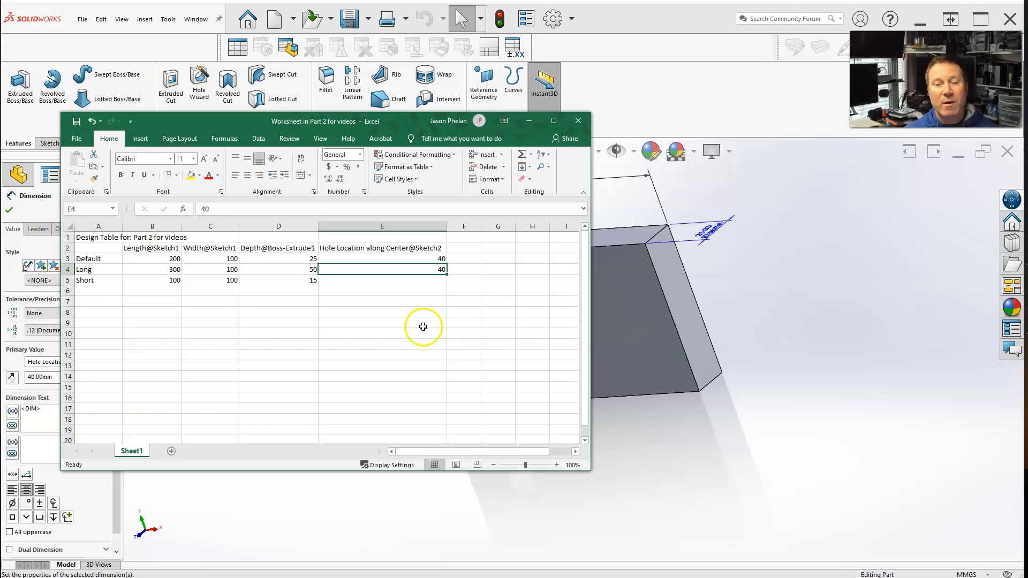
{"action": "mouse_move", "coordinate": [383, 306]}
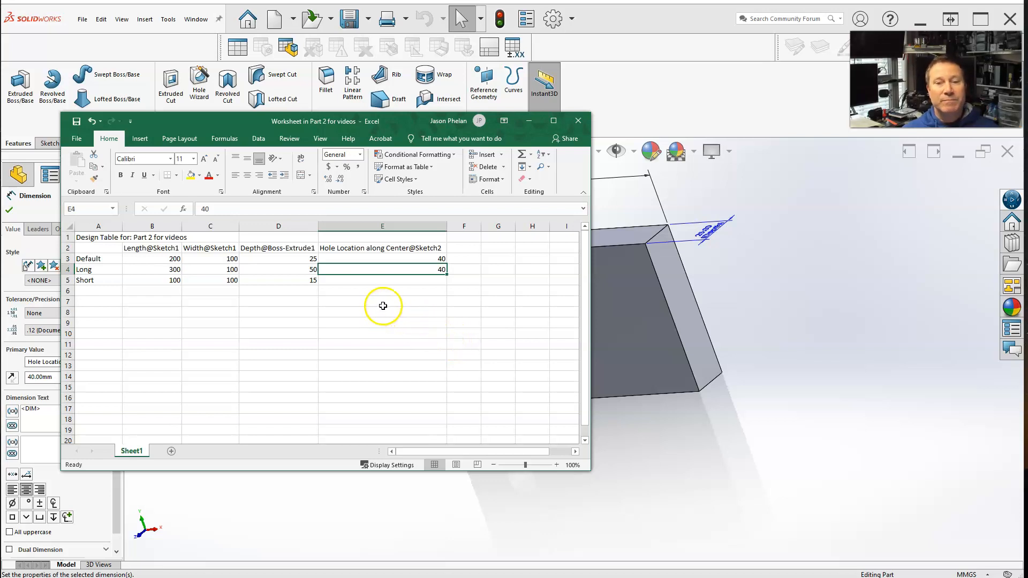
{"action": "mouse_move", "coordinate": [398, 289]}
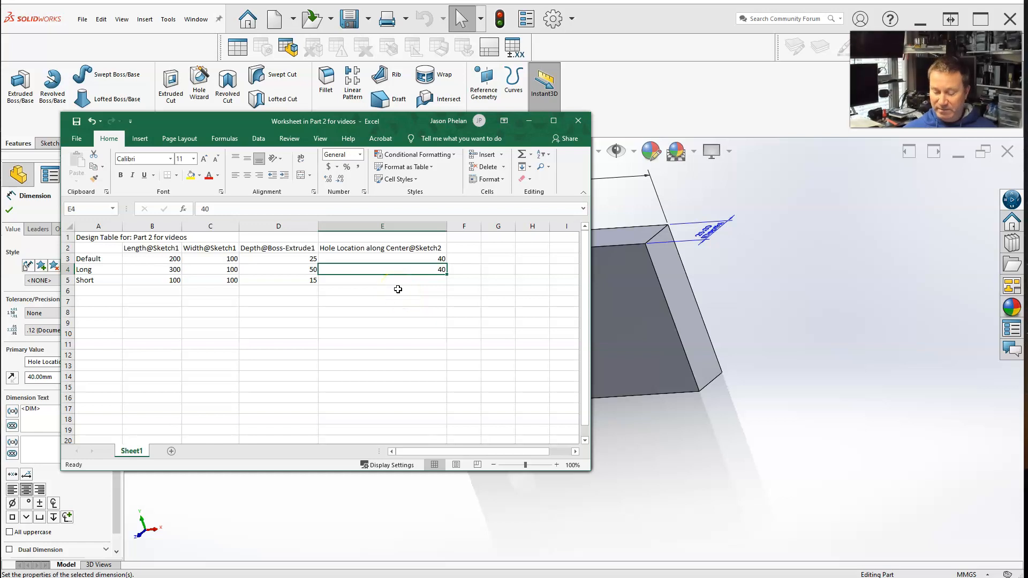
{"action": "left_click", "coordinate": [382, 280]}
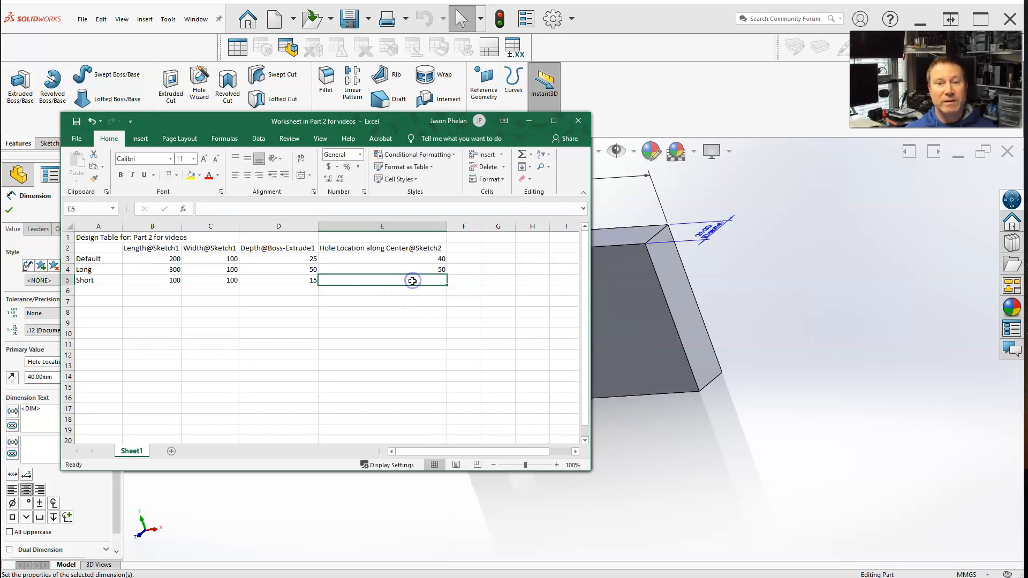
{"action": "type", "text": "30"}
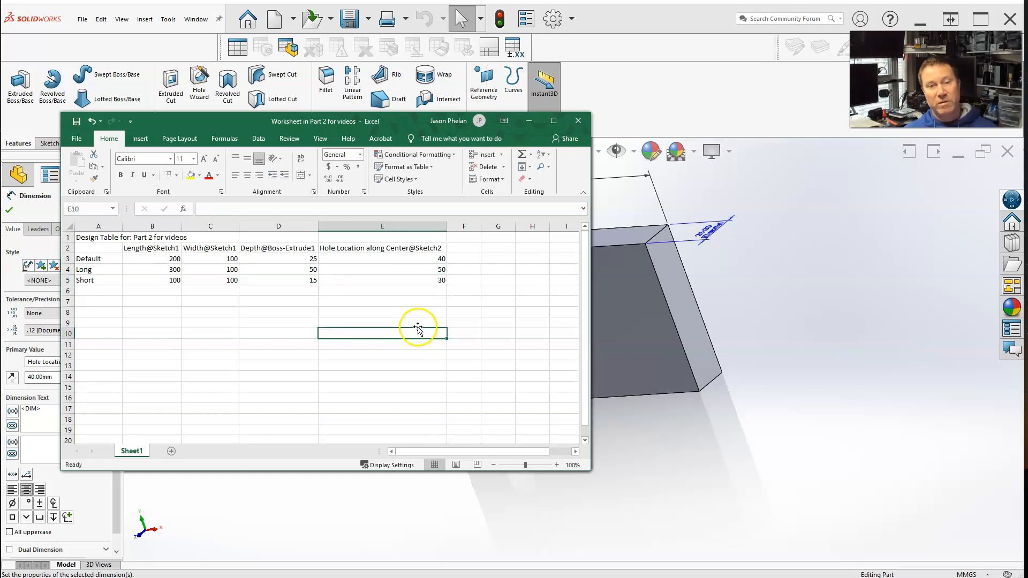
Exit the design table, accept the Long and Short configurations, then rebuild and save.
{"action": "left_click", "coordinate": [578, 121]}
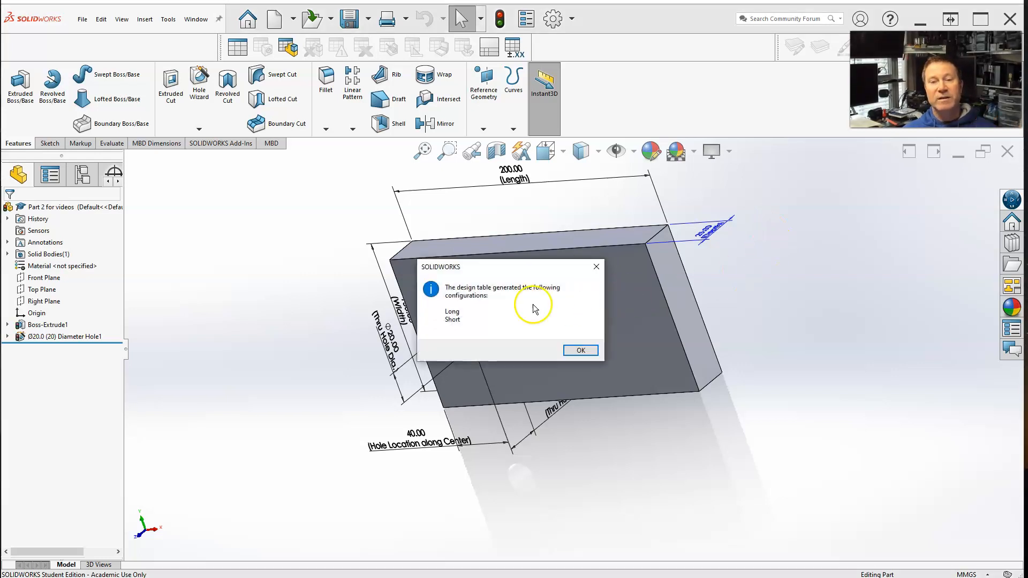
{"action": "mouse_move", "coordinate": [534, 341]}
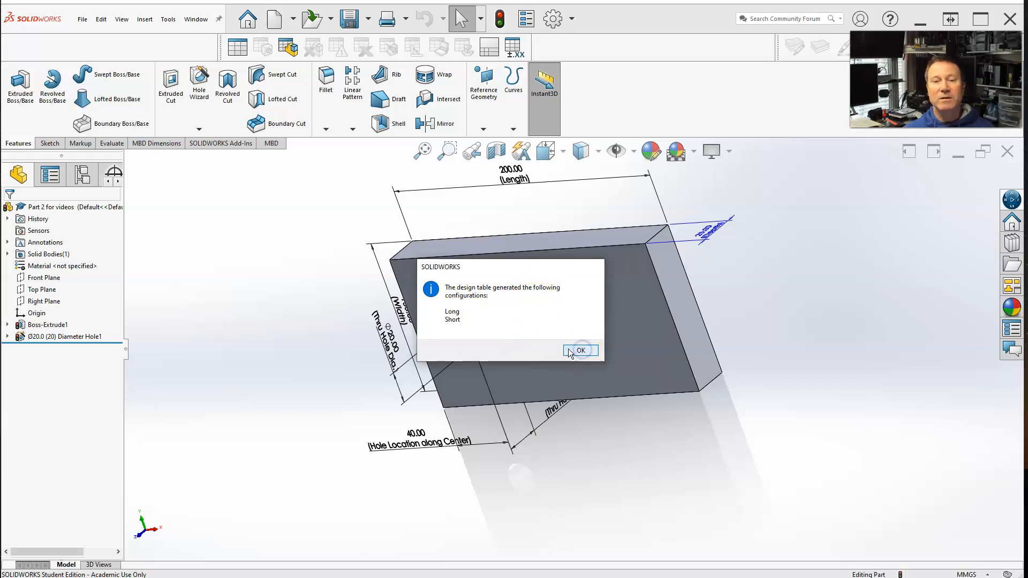
{"action": "left_click", "coordinate": [581, 350]}
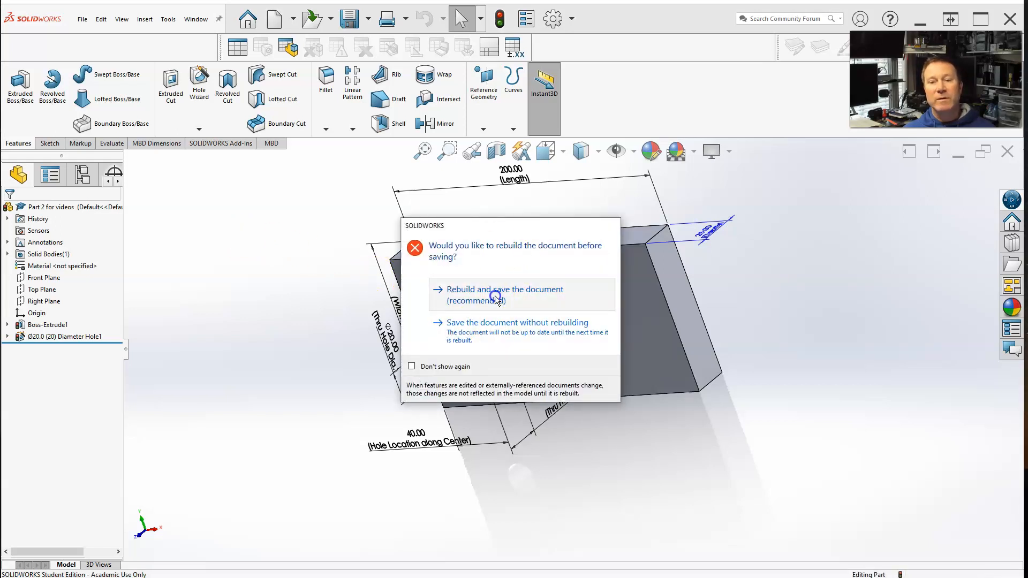
{"action": "left_click", "coordinate": [503, 295]}
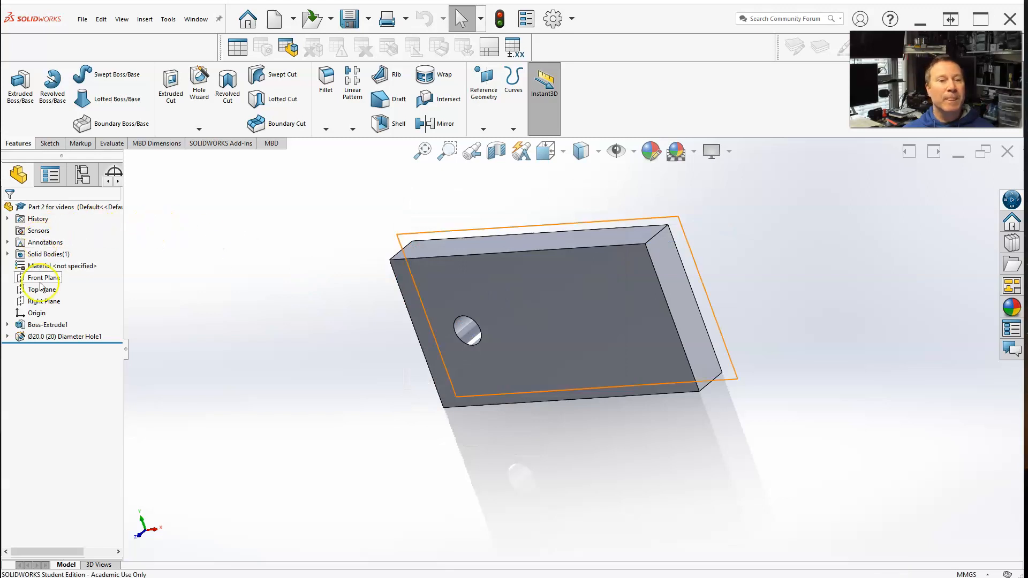
{"action": "left_click", "coordinate": [82, 174]}
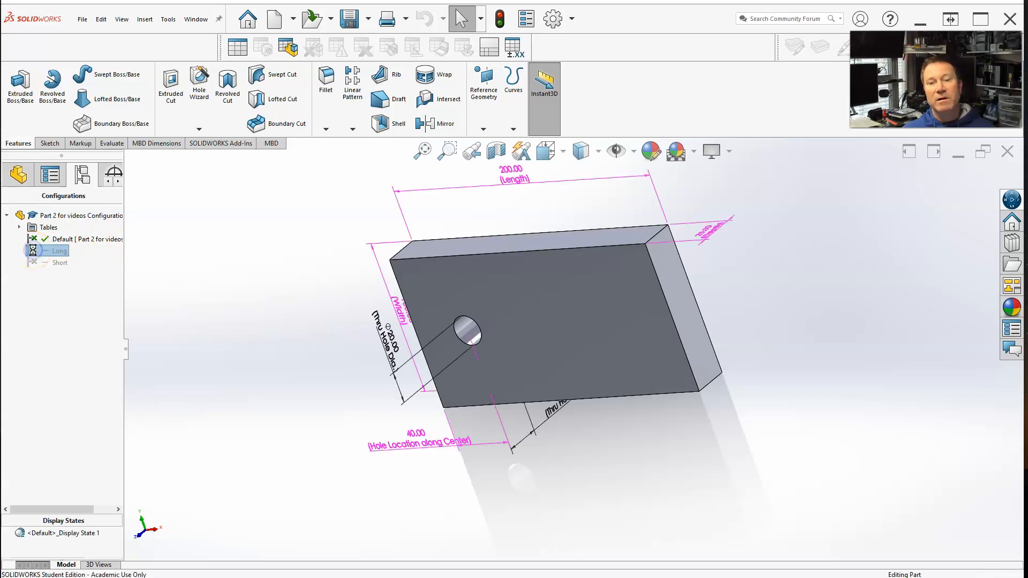
Activate Long, then Short (100 by 100, depth 15, hole at 30).
{"action": "double_click", "coordinate": [59, 250]}
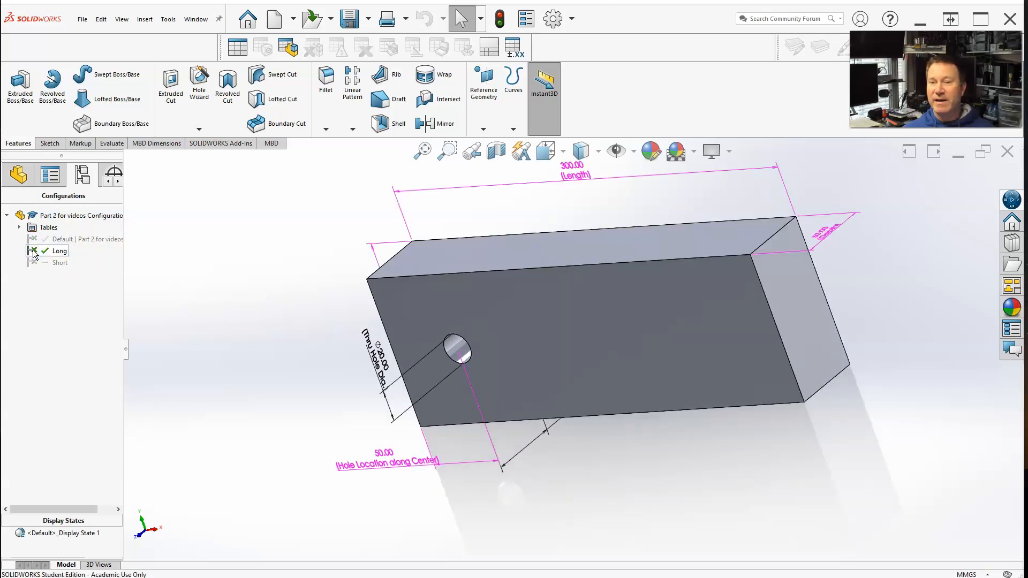
{"action": "left_click", "coordinate": [60, 262]}
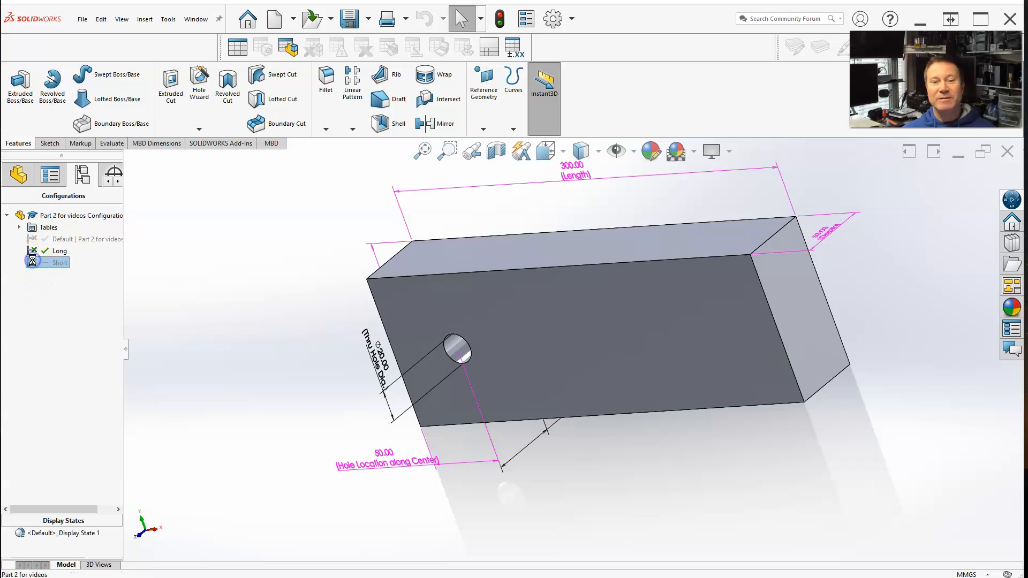
{"action": "double_click", "coordinate": [59, 262]}
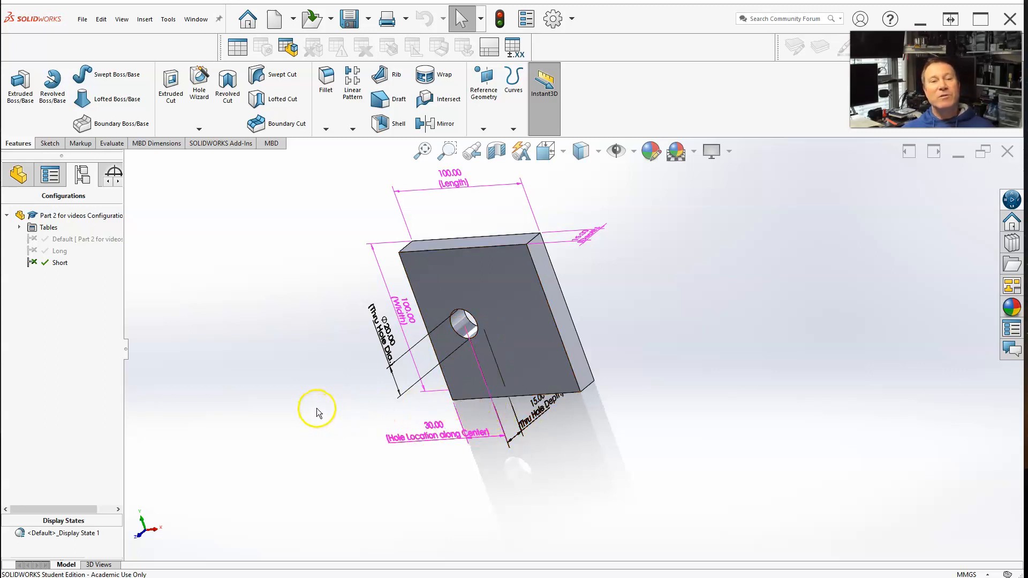
{"action": "mouse_move", "coordinate": [319, 412]}
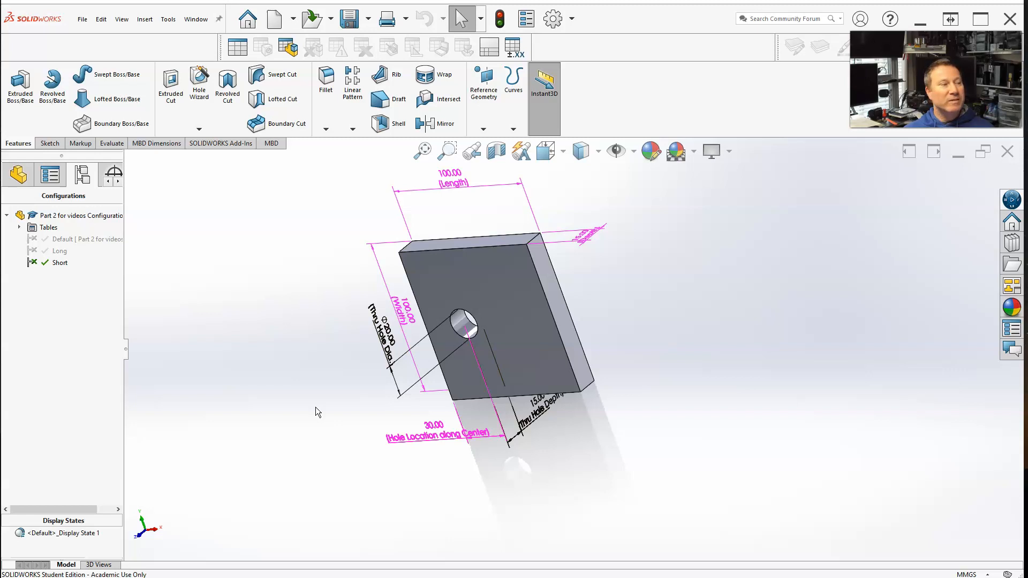
{"action": "mouse_move", "coordinate": [137, 372]}
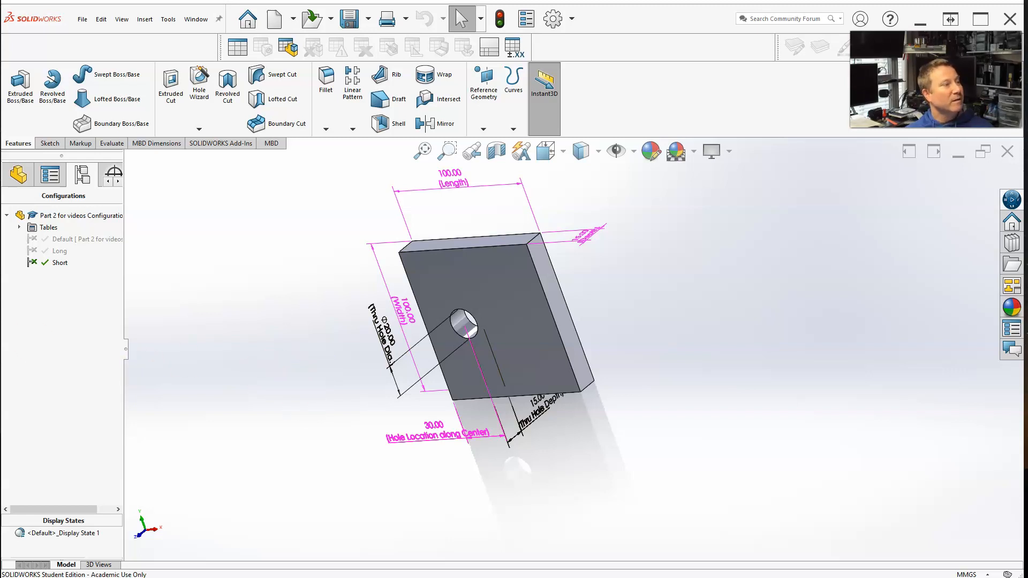
{"action": "mouse_move", "coordinate": [246, 363]}
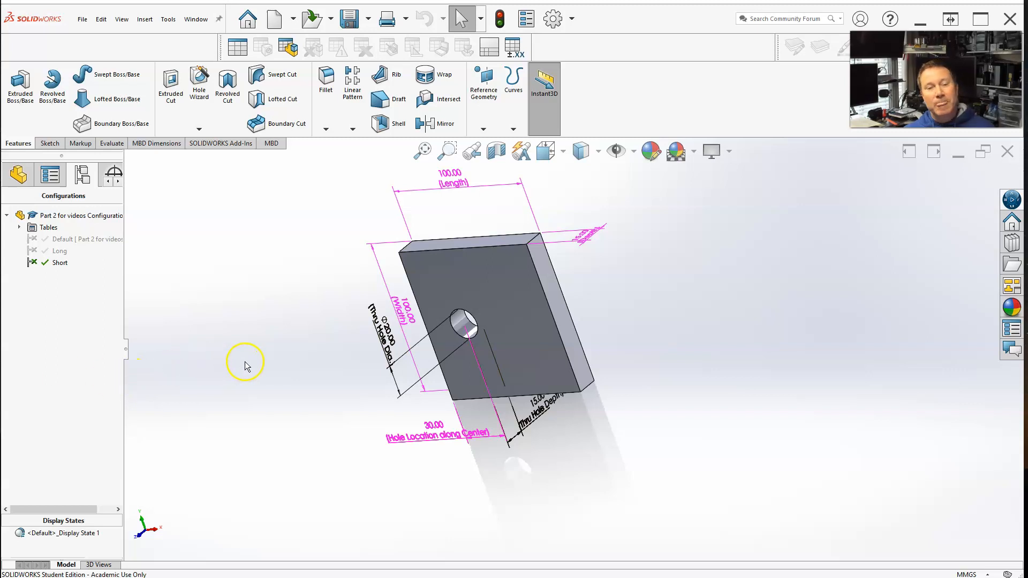
{"action": "mouse_move", "coordinate": [252, 365]}
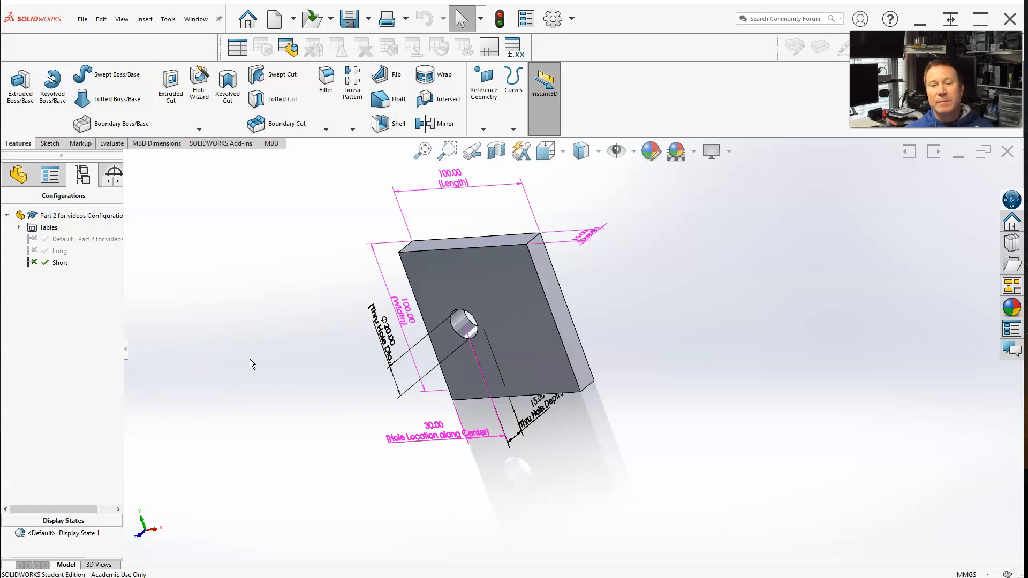
{"action": "mouse_move", "coordinate": [236, 391]}
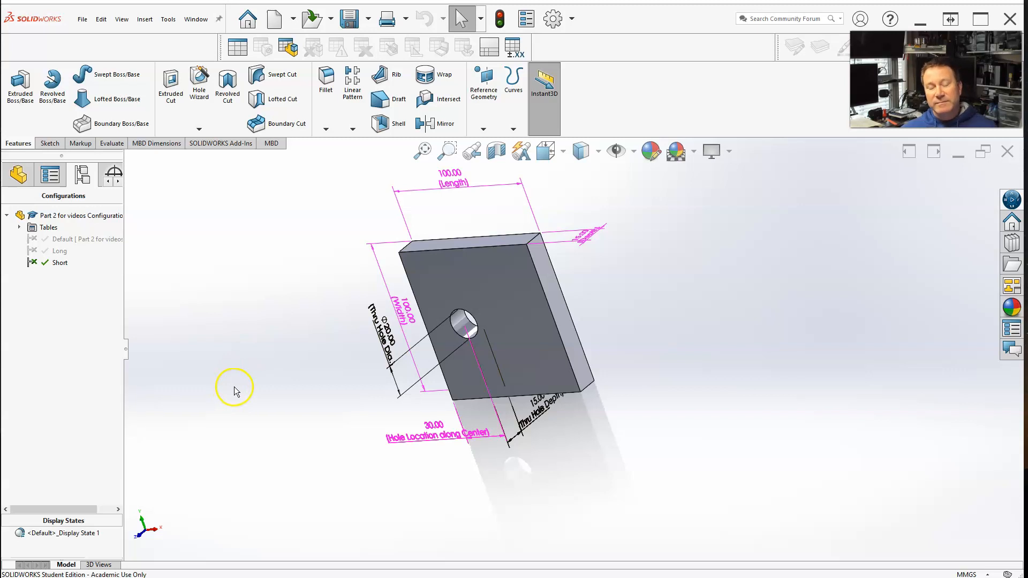
{"action": "mouse_move", "coordinate": [236, 386]}
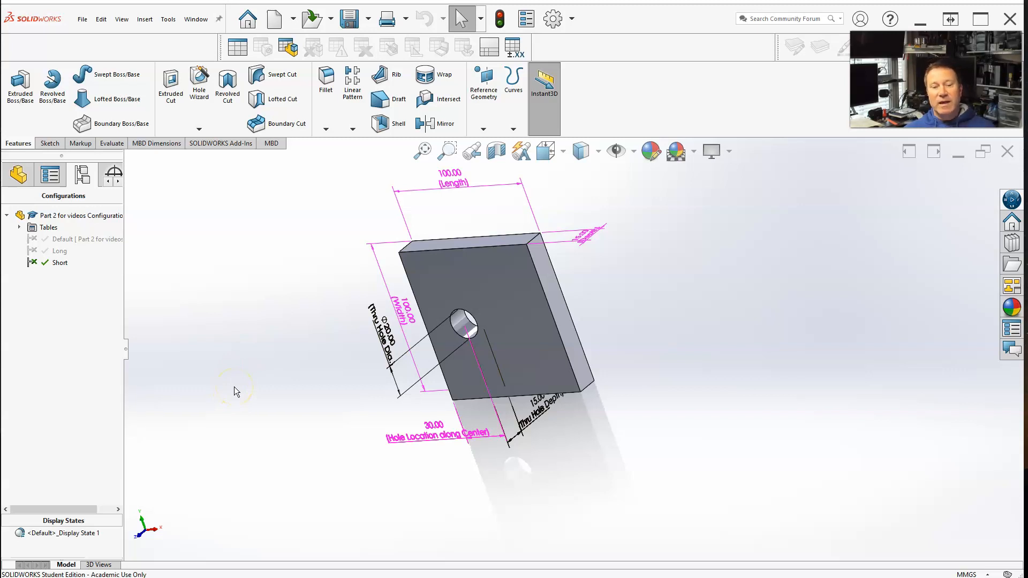